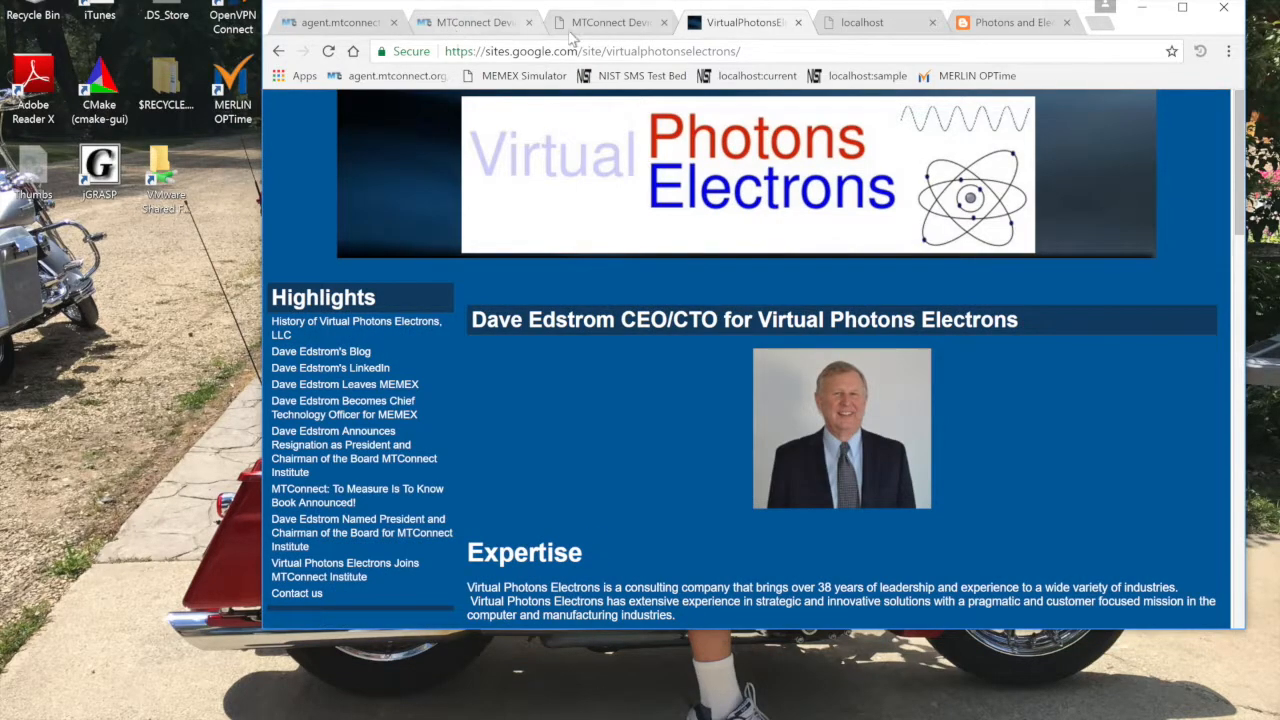
mouse_move(745, 22)
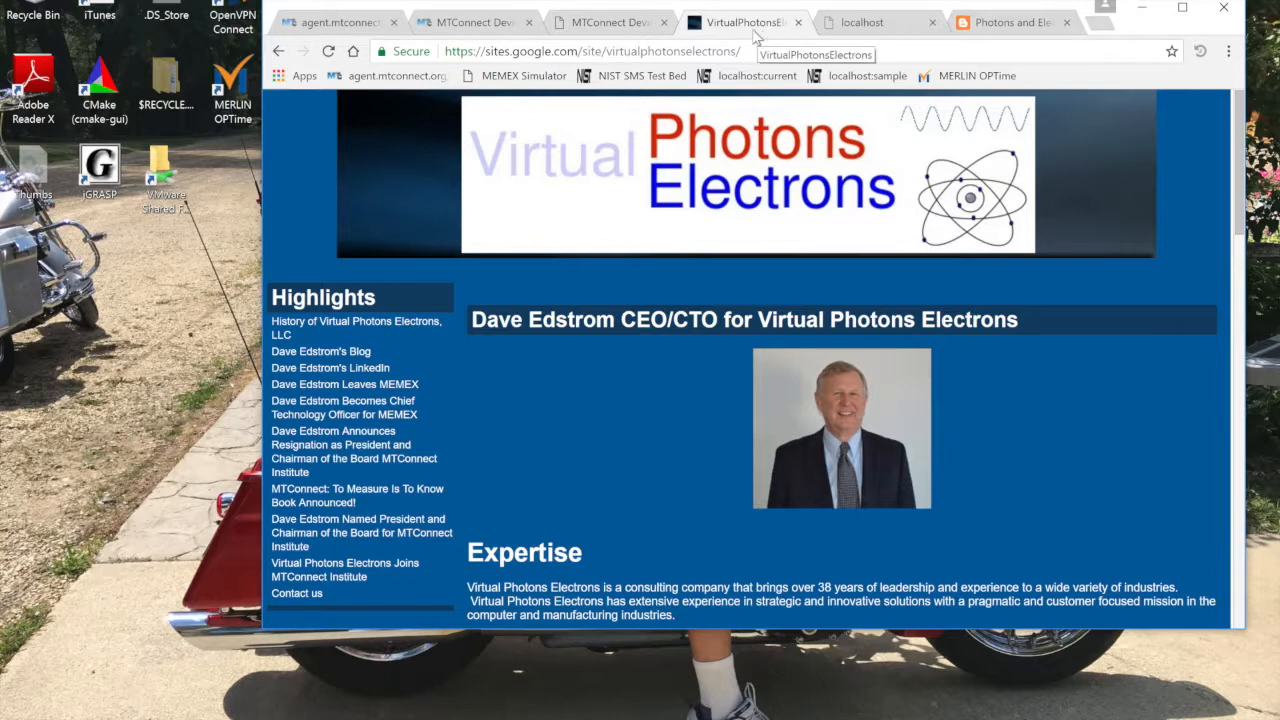
mouse_move(863, 37)
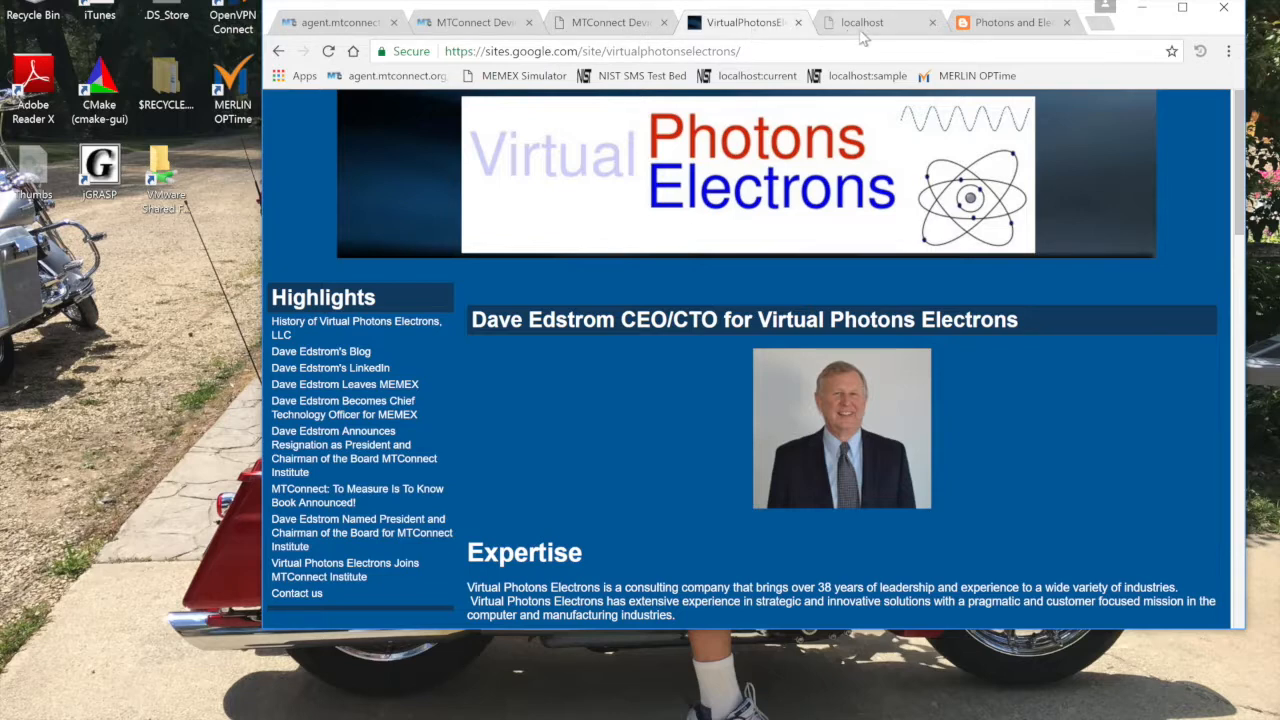
Show the 'Photons and Electrons' MTConnect blog post, scrolled down to its three A's video.
left_click(1010, 22)
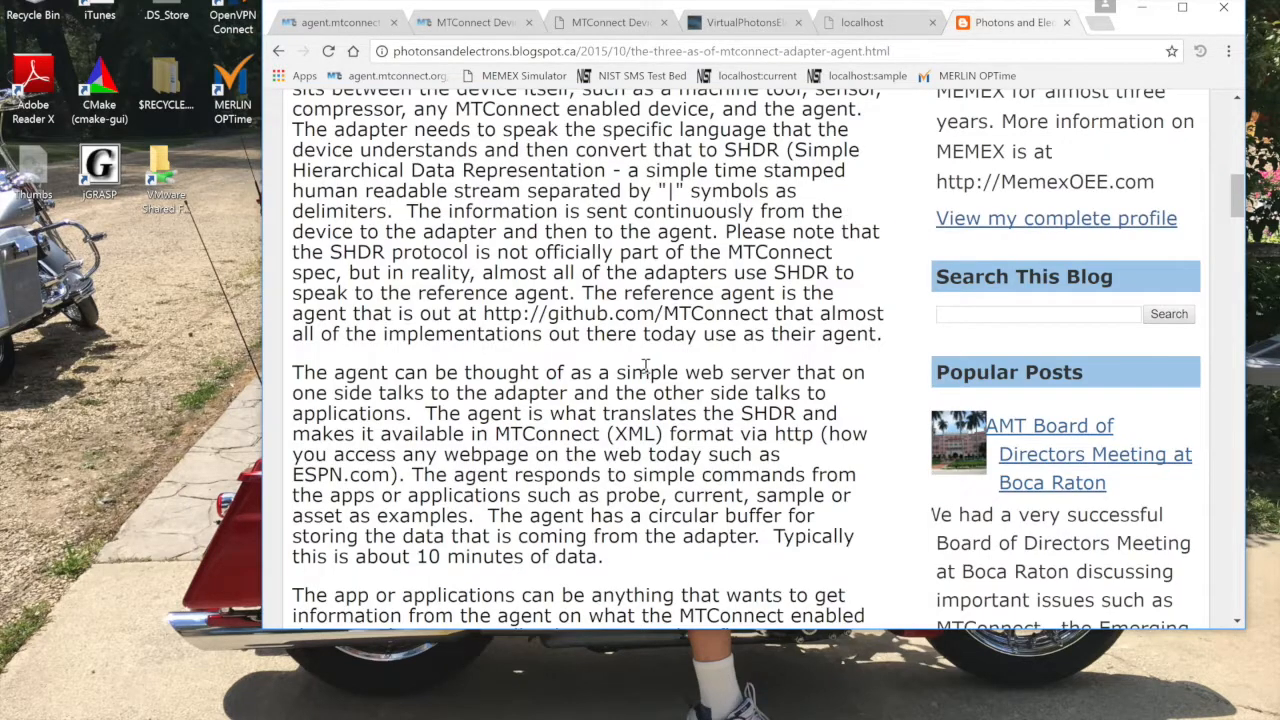
scroll("down", 3)
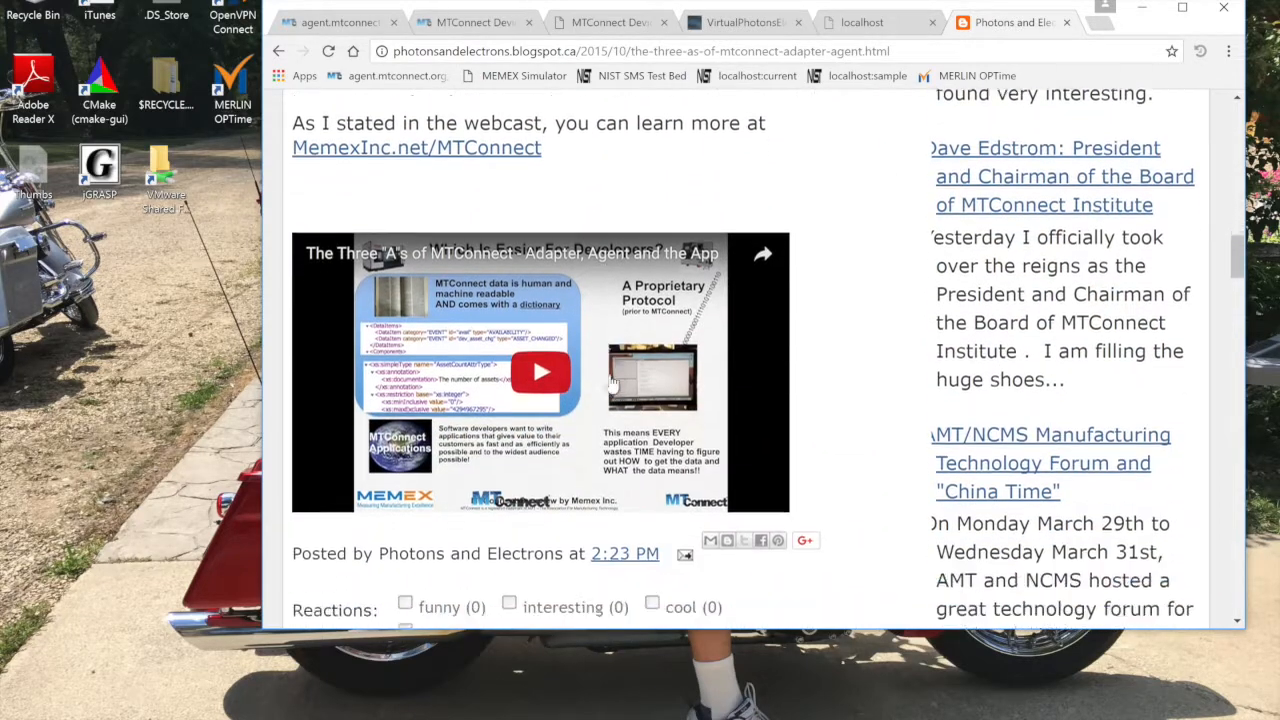
scroll("down", 3)
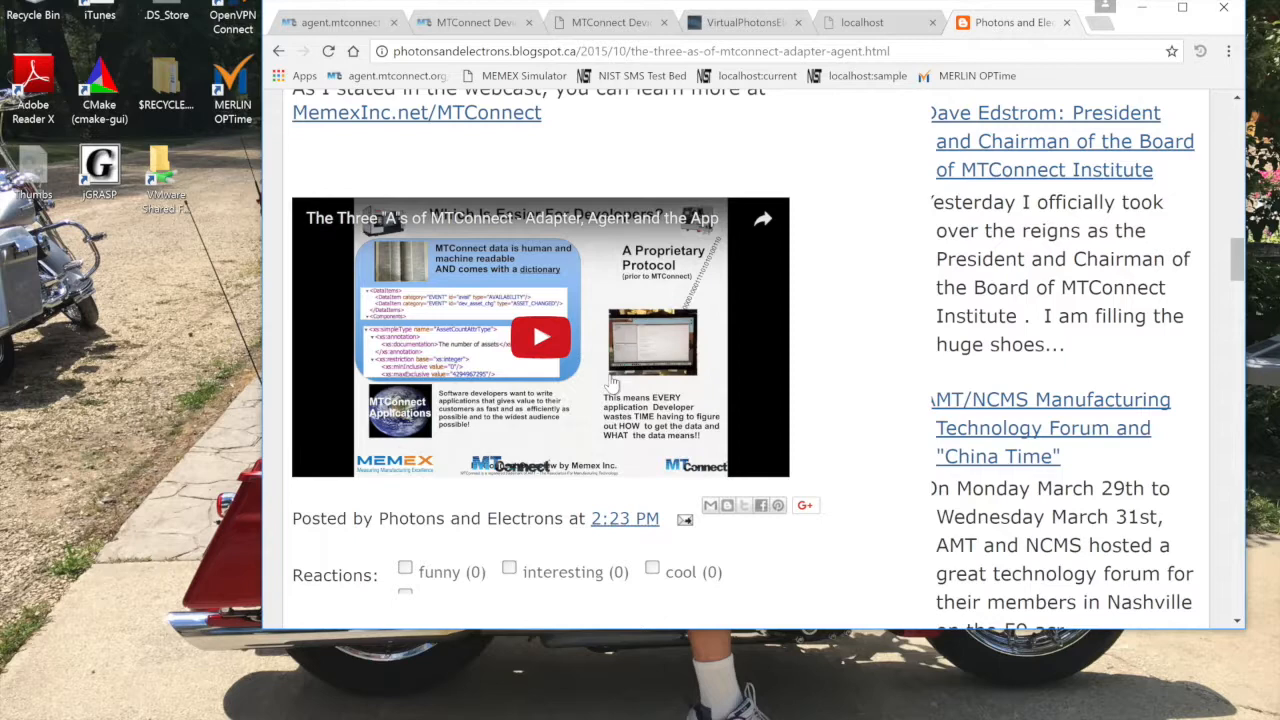
mouse_move(443, 230)
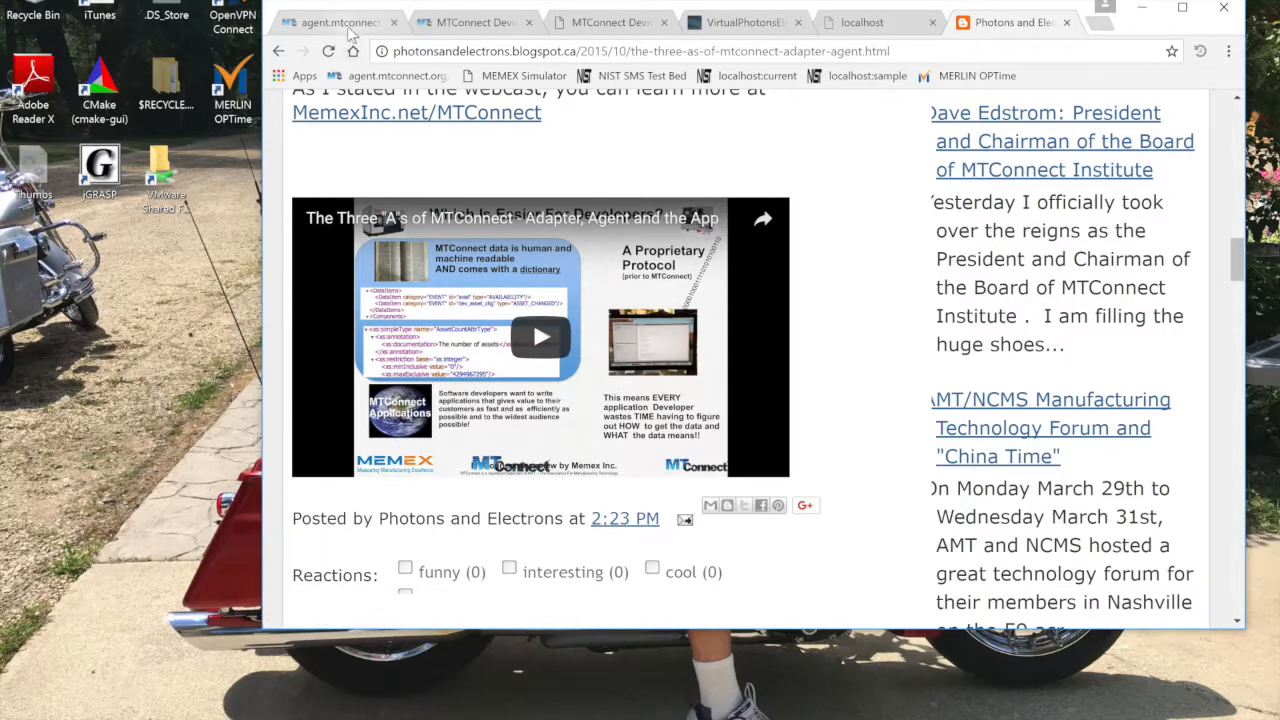
View the agent.mtconnect.org probe XML, then the VMC-3Axis /current data page.
left_click(335, 22)
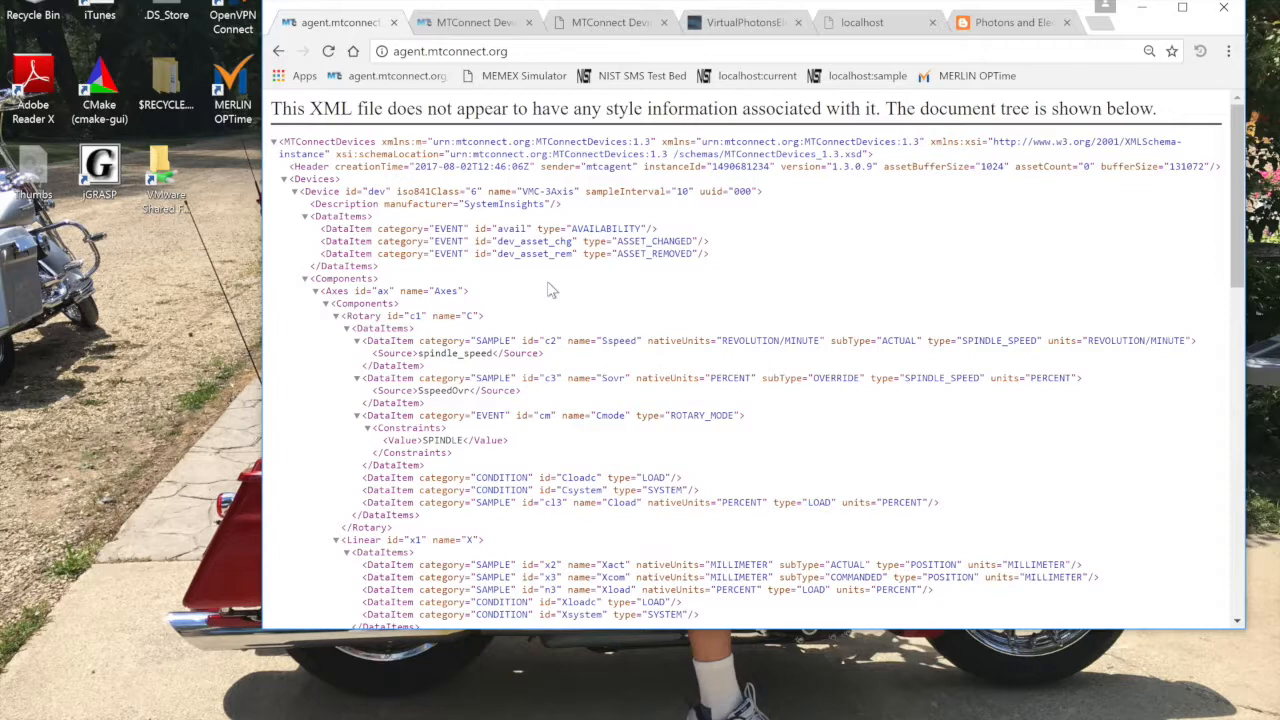
mouse_move(470, 28)
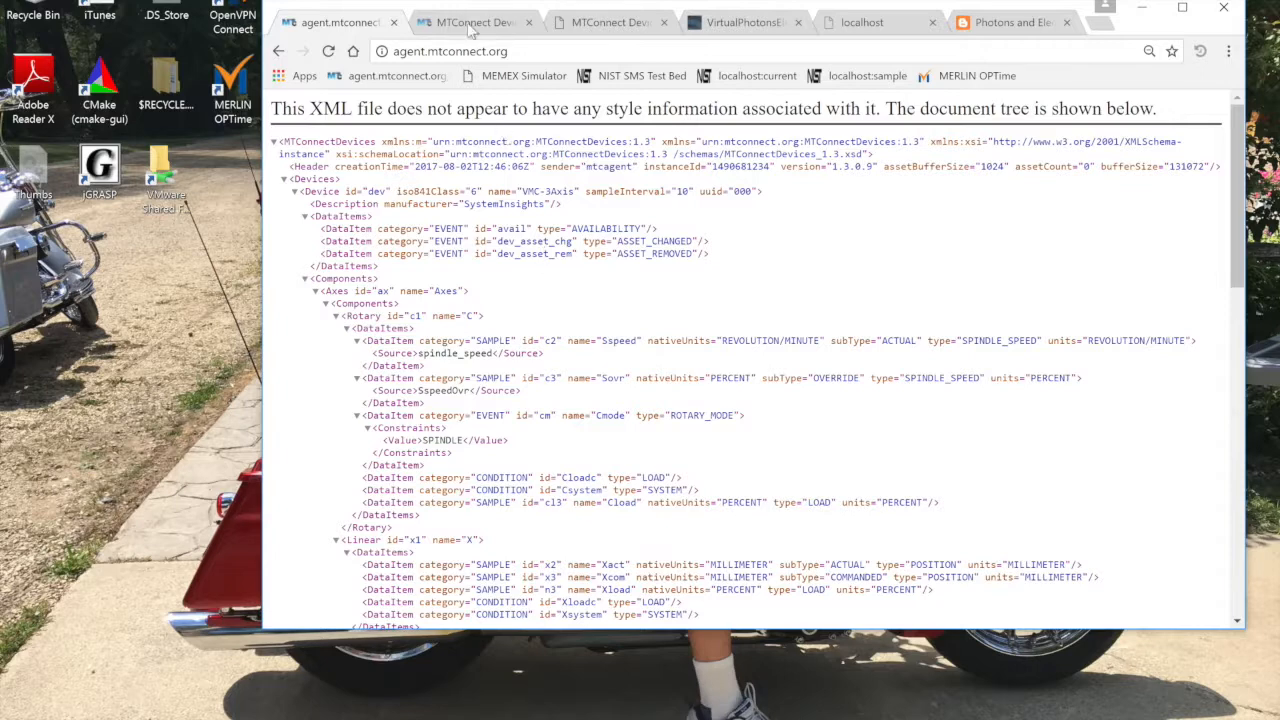
left_click(475, 22)
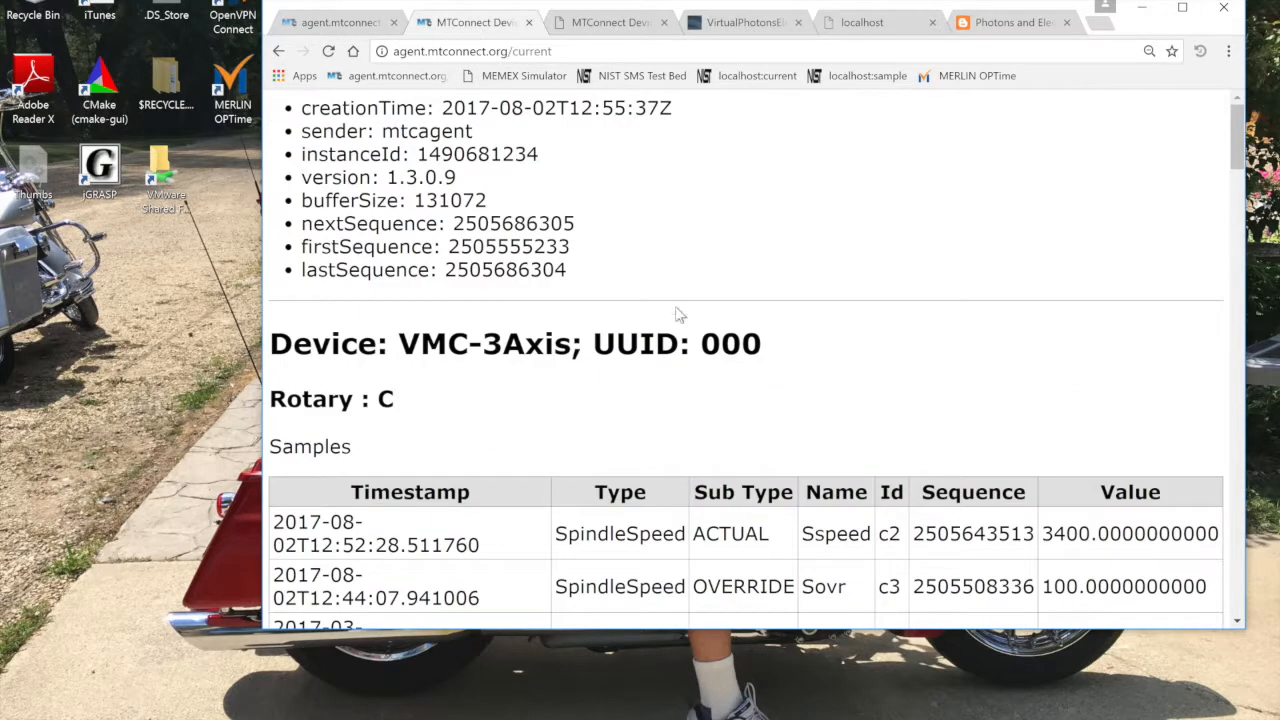
mouse_move(822, 268)
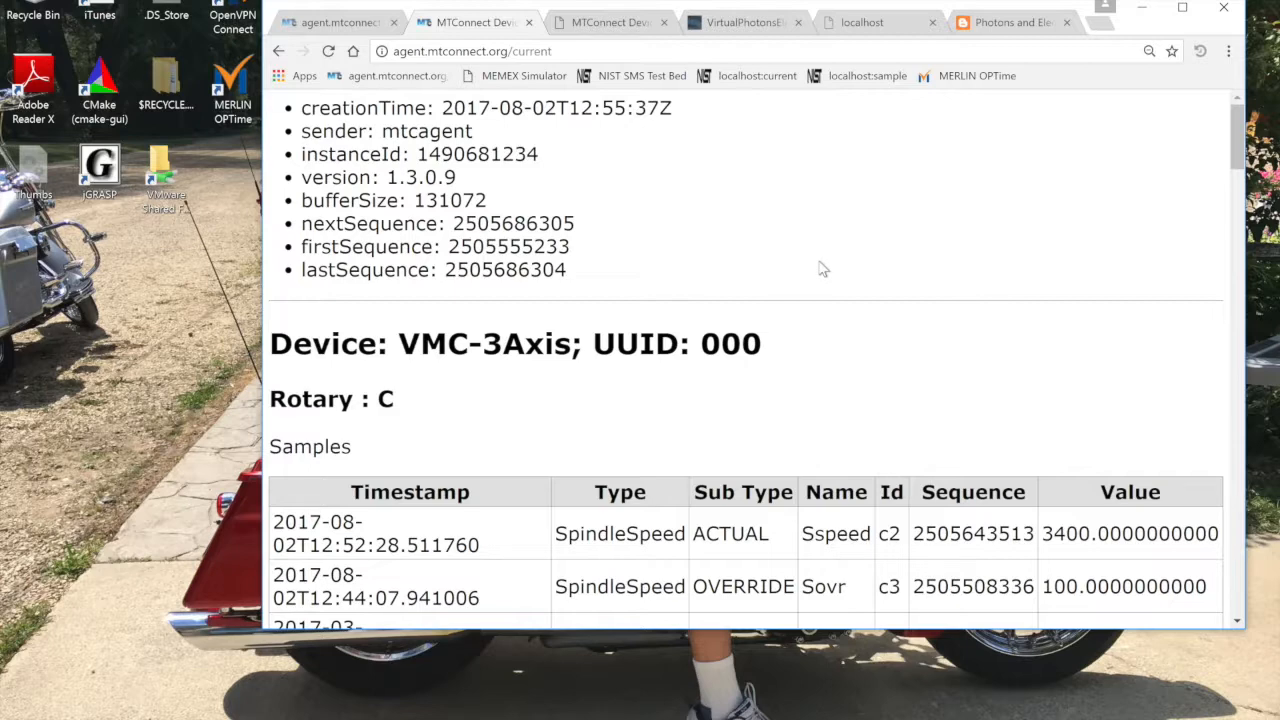
mouse_move(767, 225)
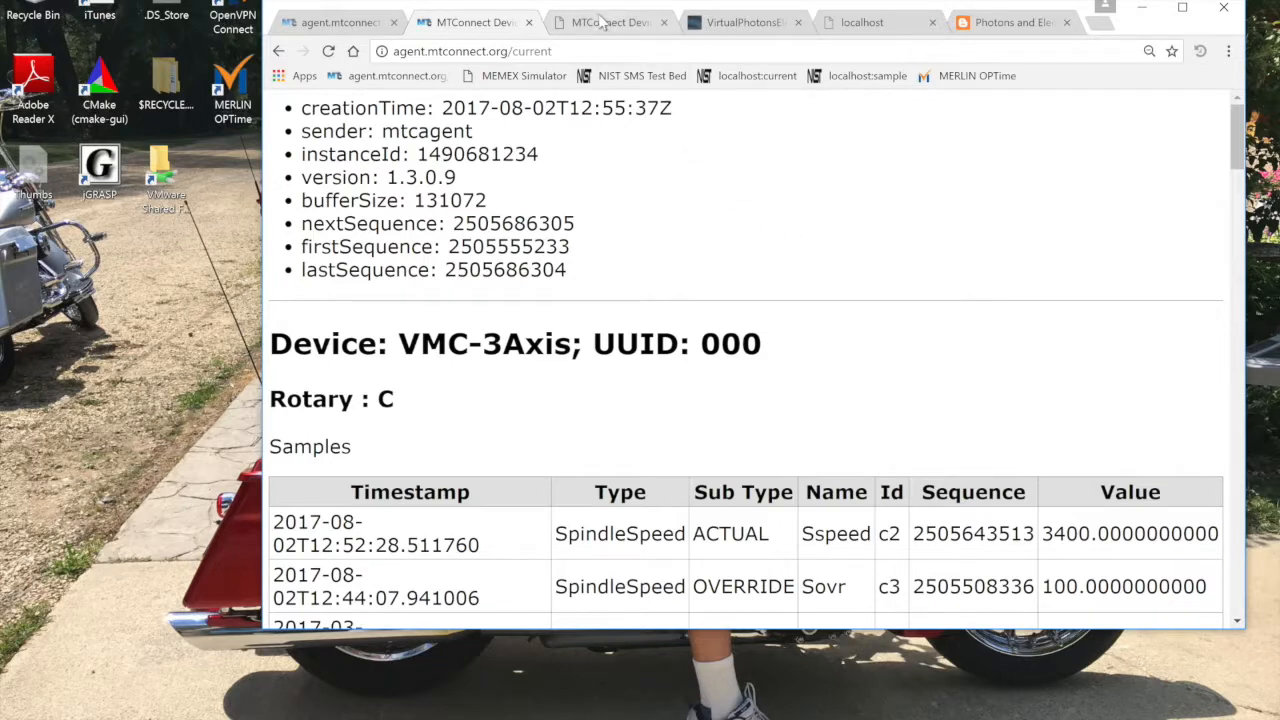
Switch to the third 'MTConnect Devices' tab to view the other device page.
left_click(610, 22)
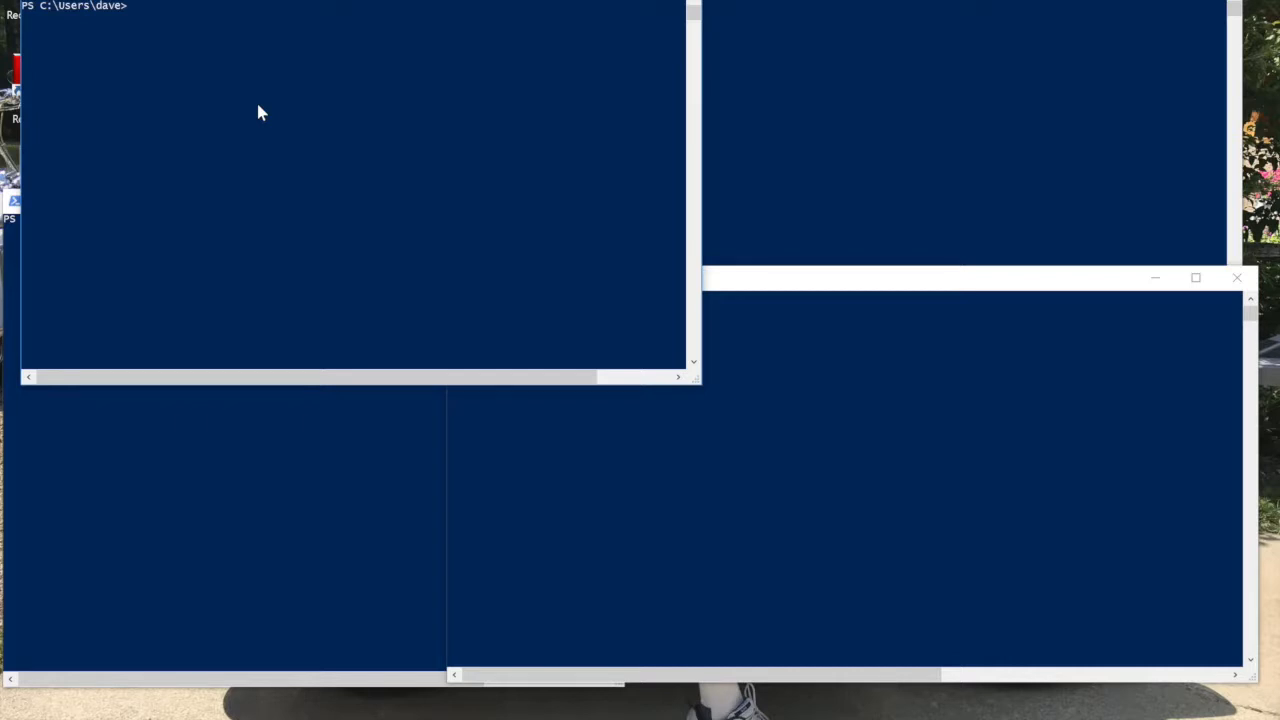
List the home folder and print Start_ALL_NIST_Simulators.bat with more.
left_click(130, 6)
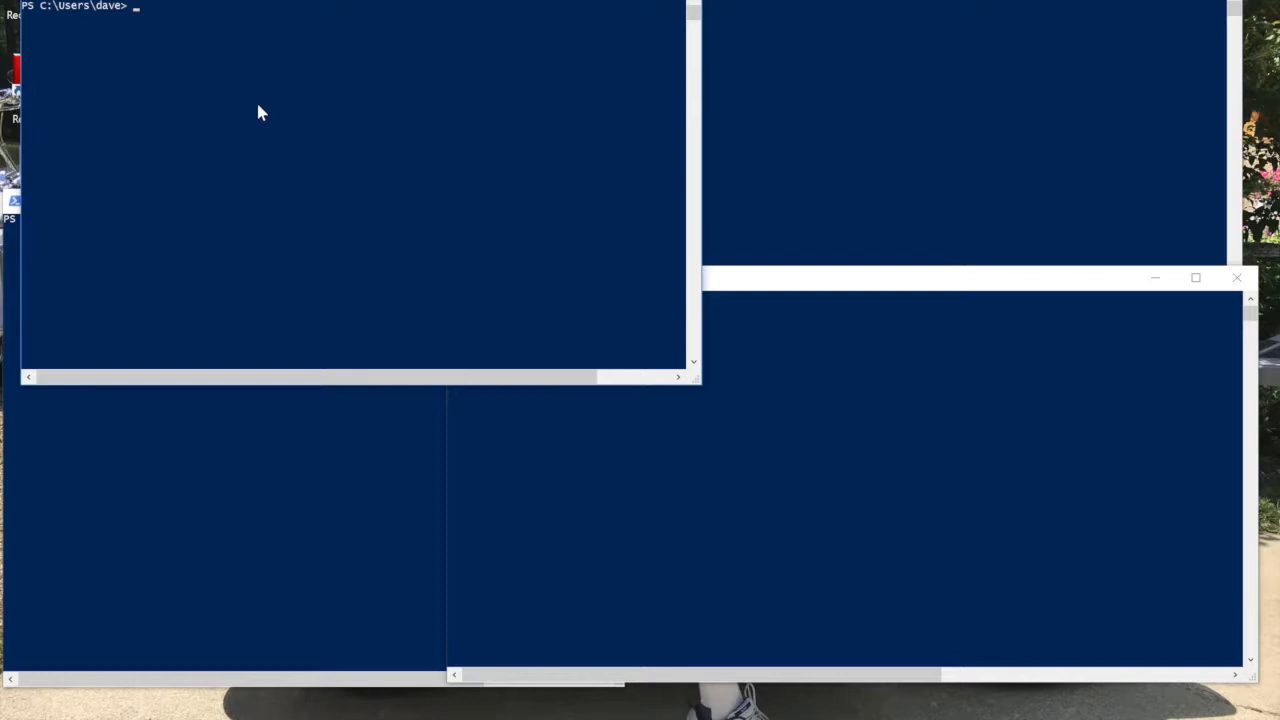
type("ls")
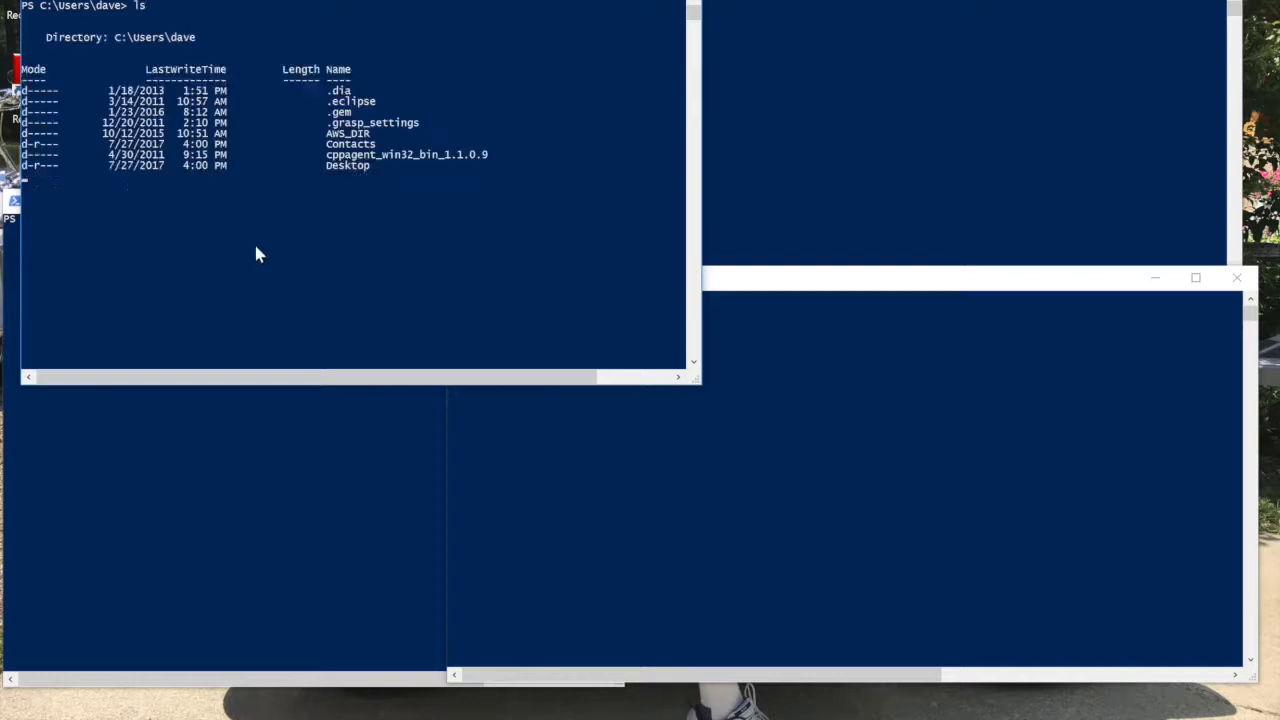
type("more S")
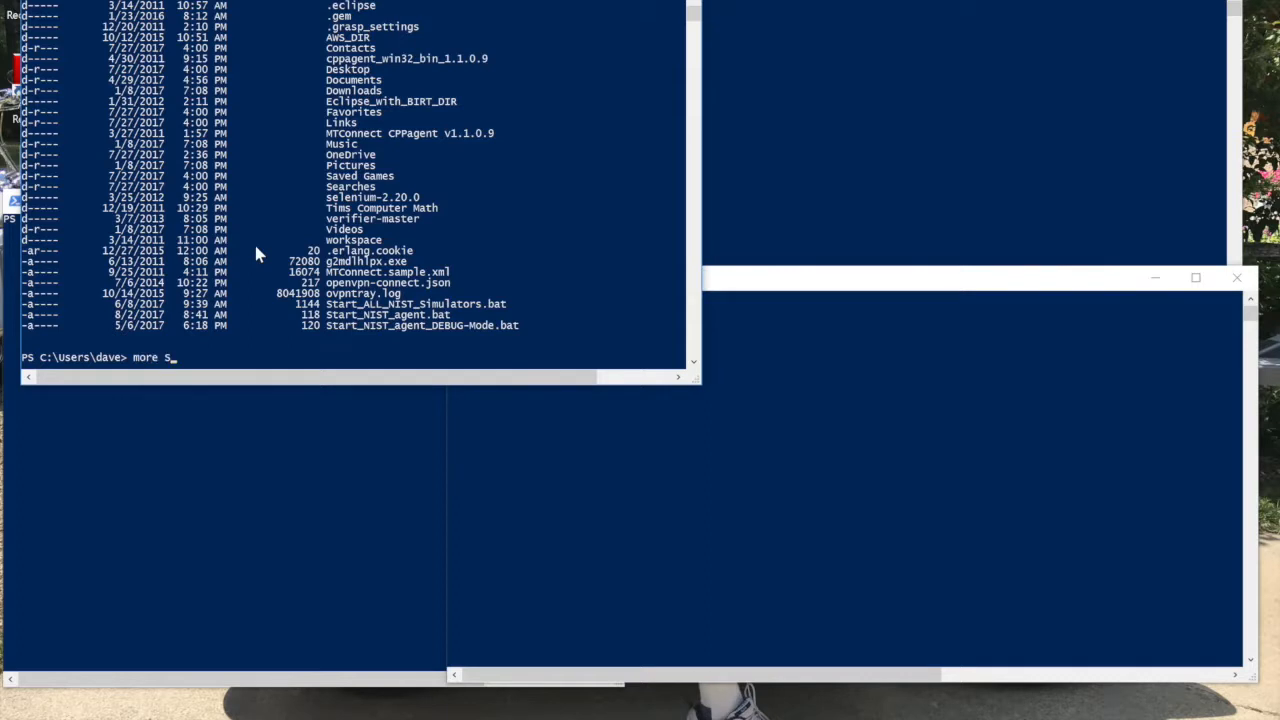
type(".\\Start_ALL_NIST_Simulators.bat")
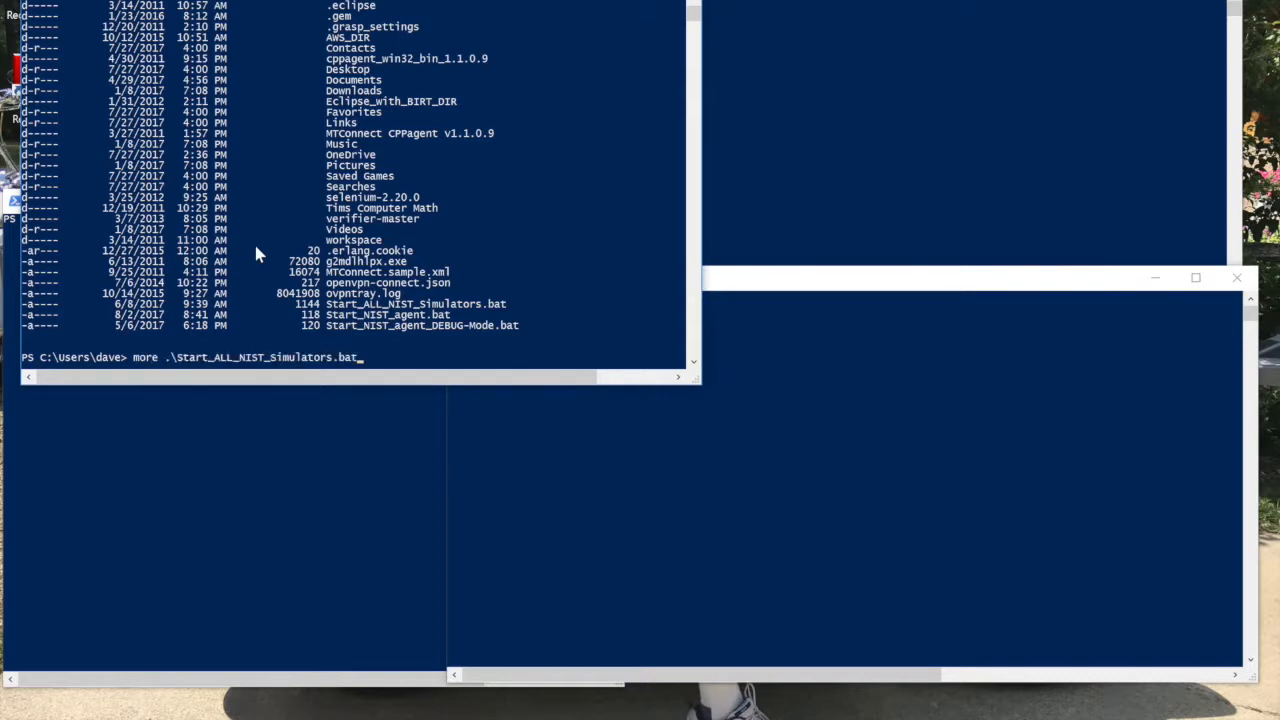
key("enter")
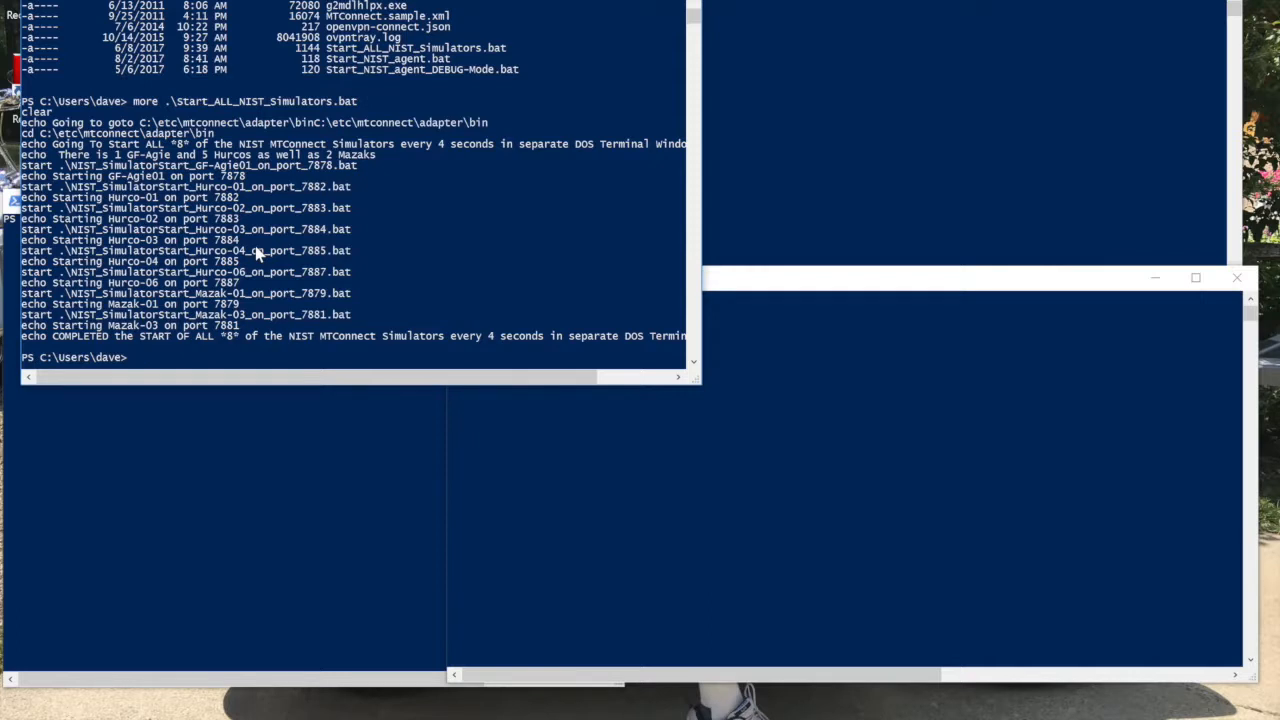
mouse_move(268, 250)
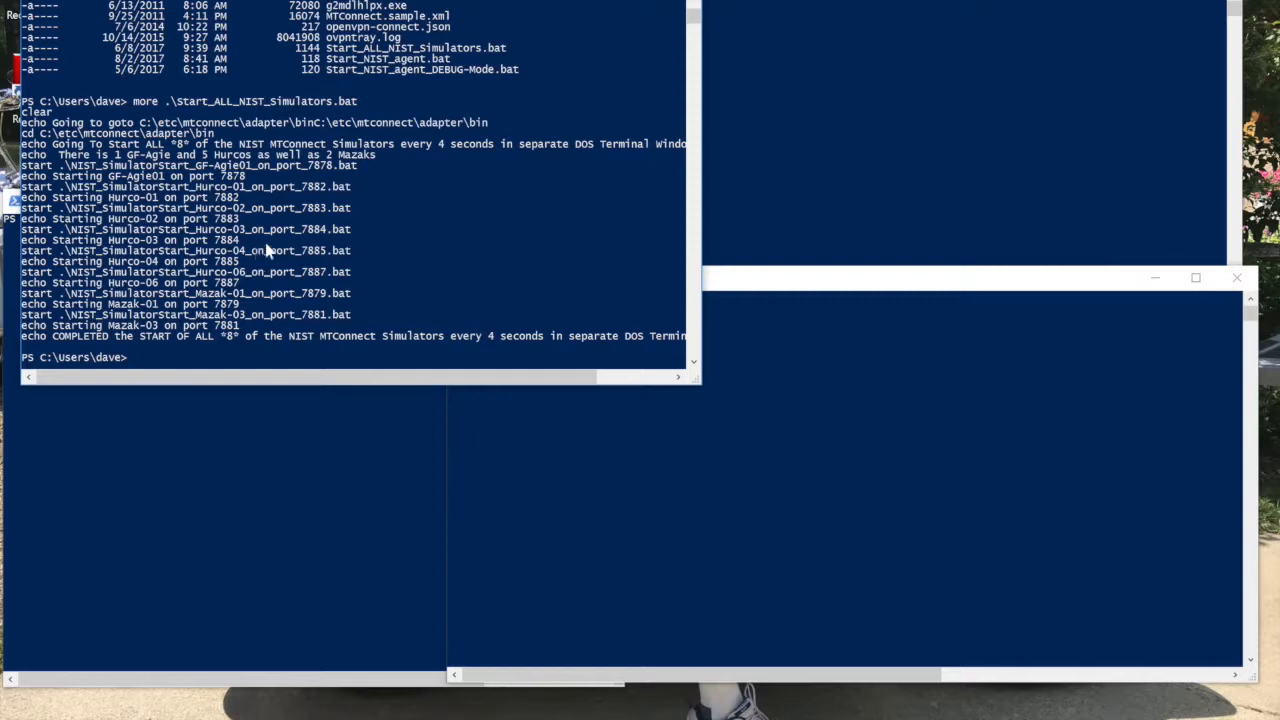
mouse_move(315, 180)
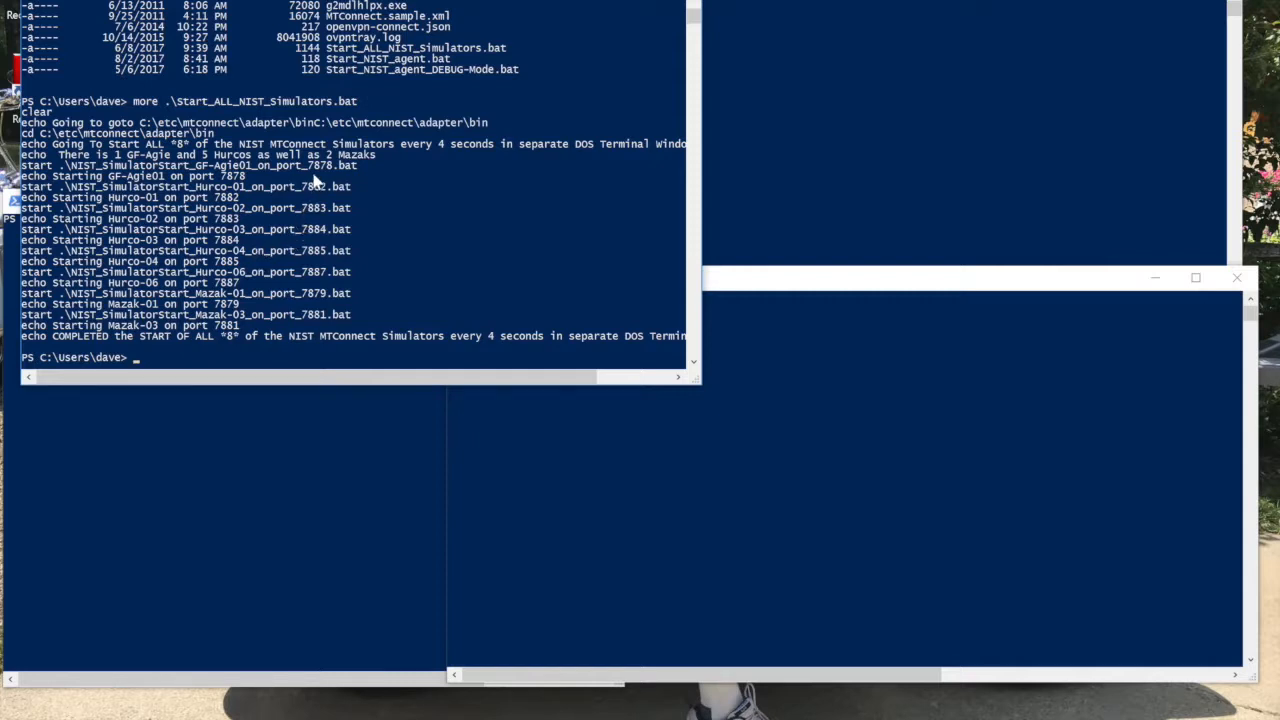
mouse_move(317, 228)
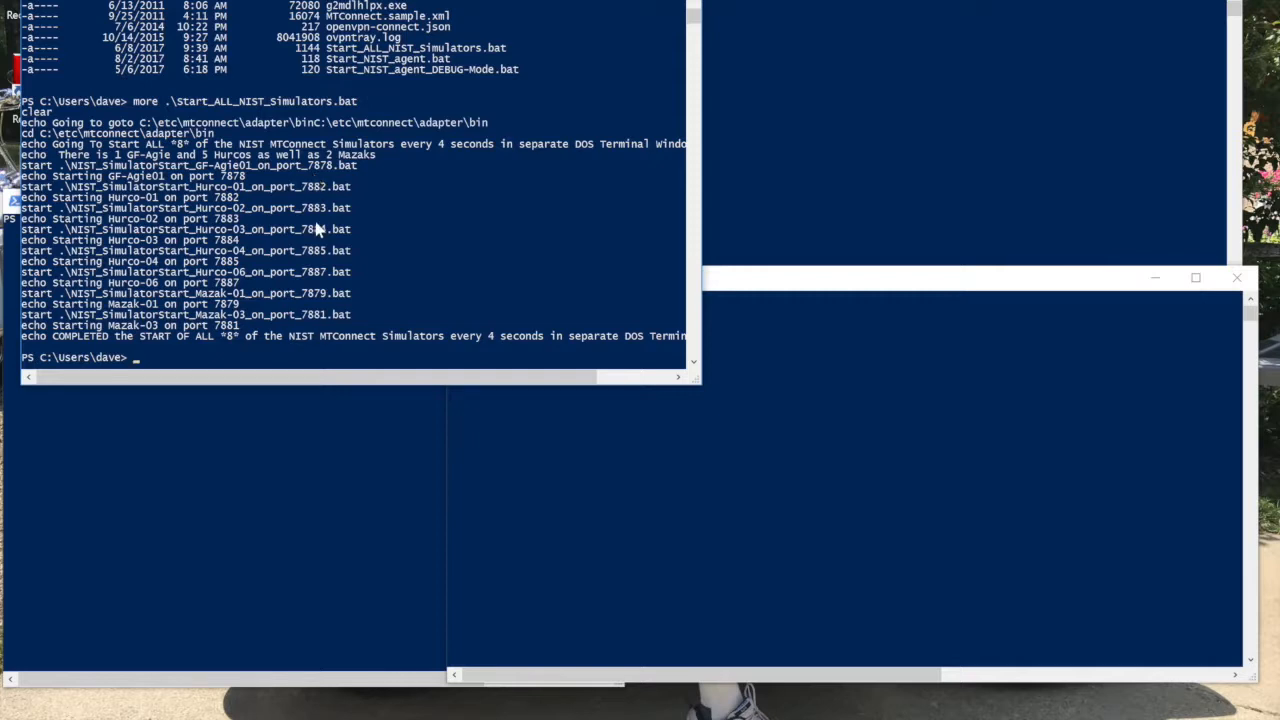
mouse_move(318, 263)
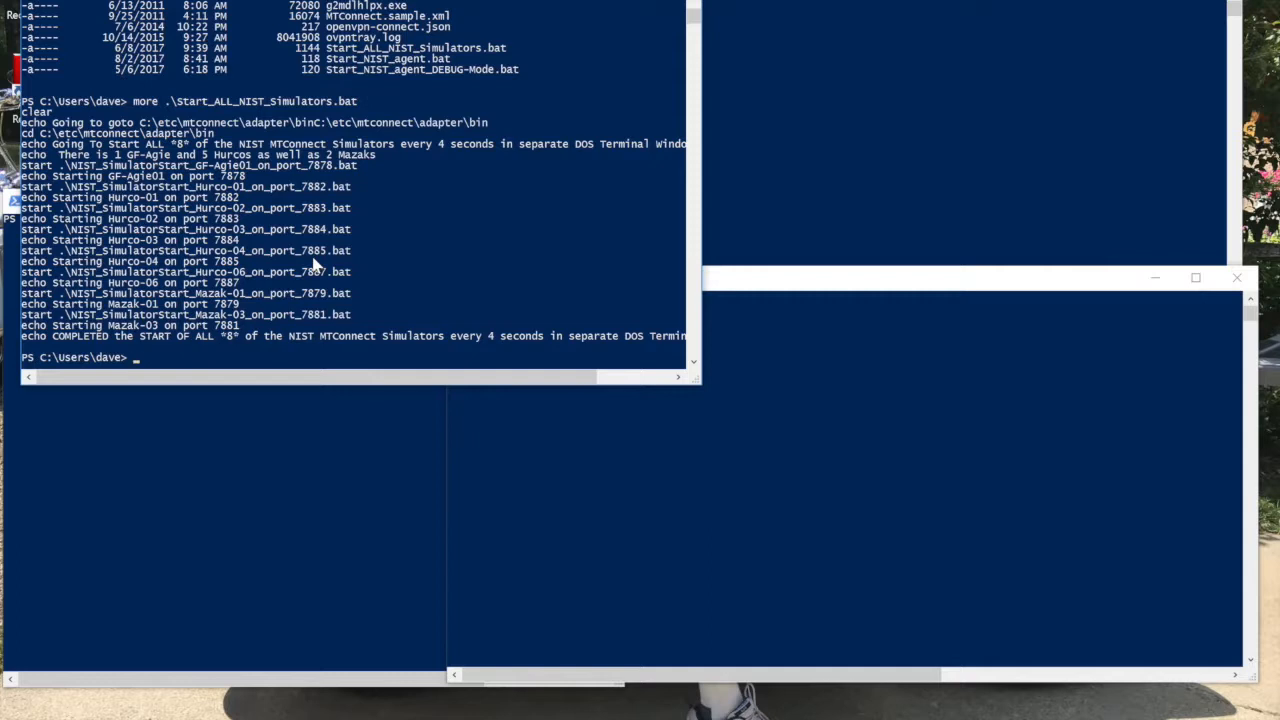
mouse_move(985, 35)
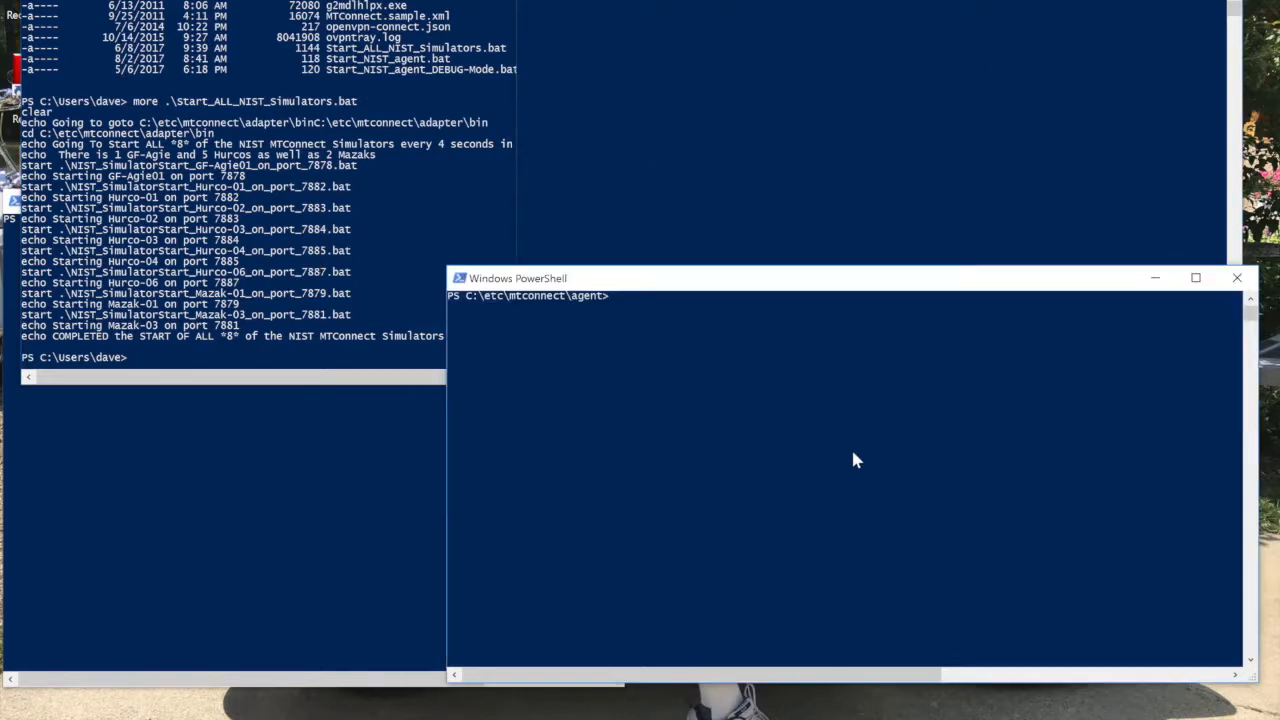
List the agent folder's files, including agent.cfg and Devices.xml.
type("ls")
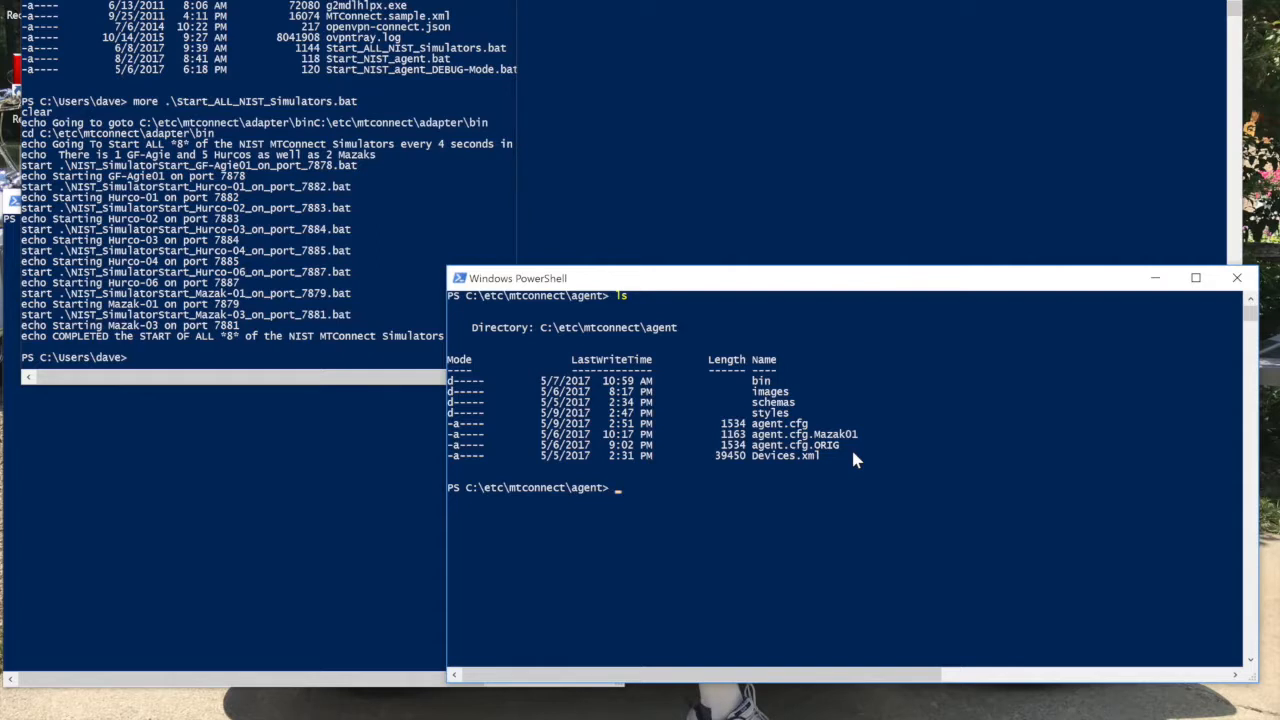
mouse_move(830, 445)
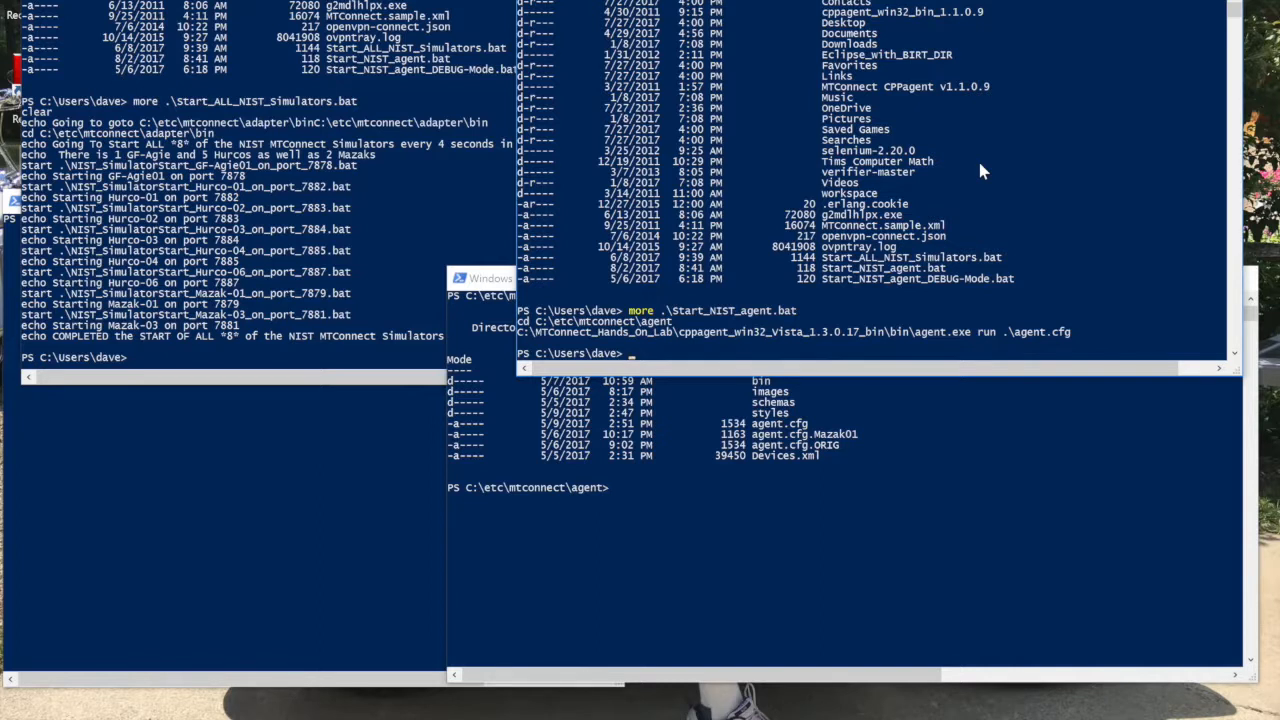
Enter the 'more' command to print Start_NIST_agent_DEBUG-Mode.bat.
type("m")
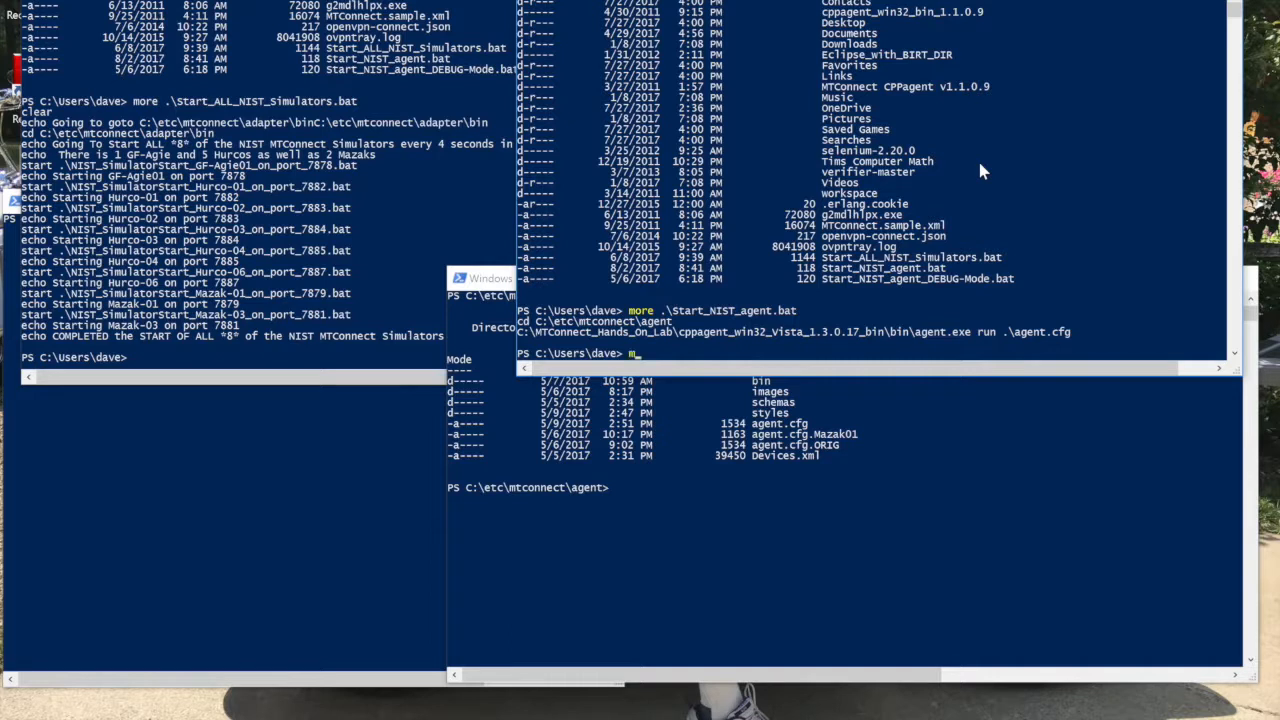
type("ore")
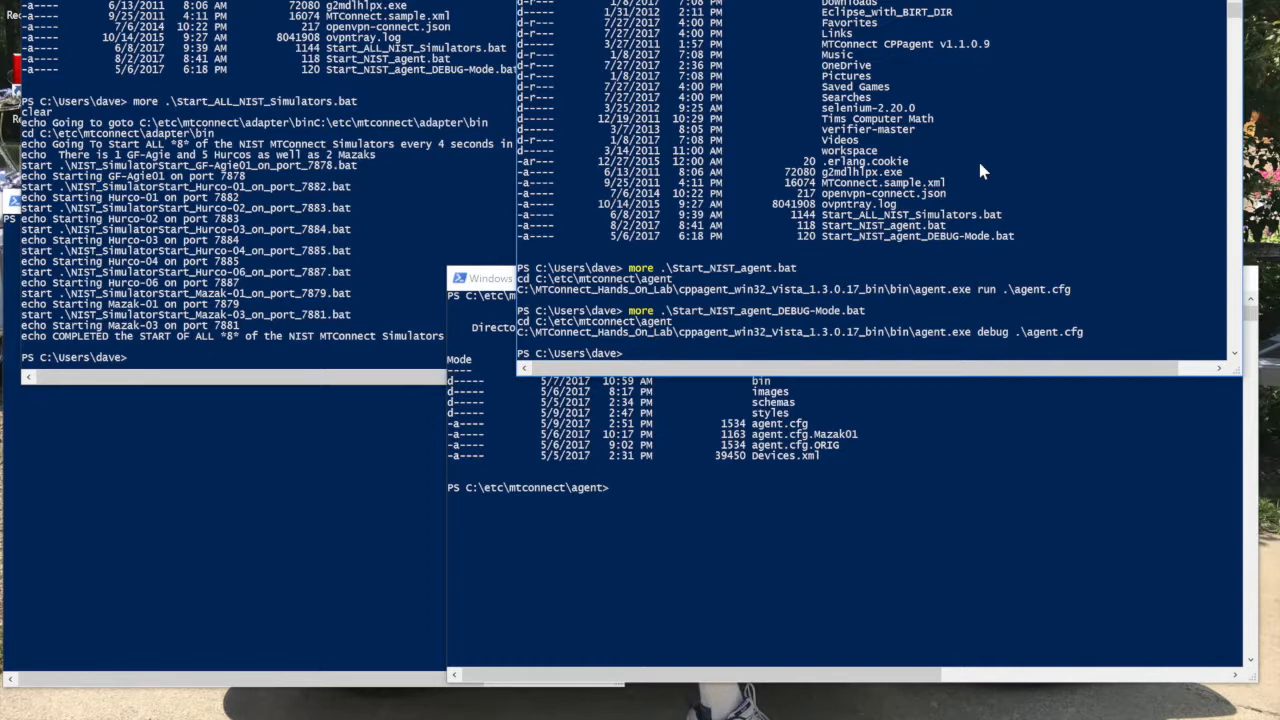
mouse_move(994, 213)
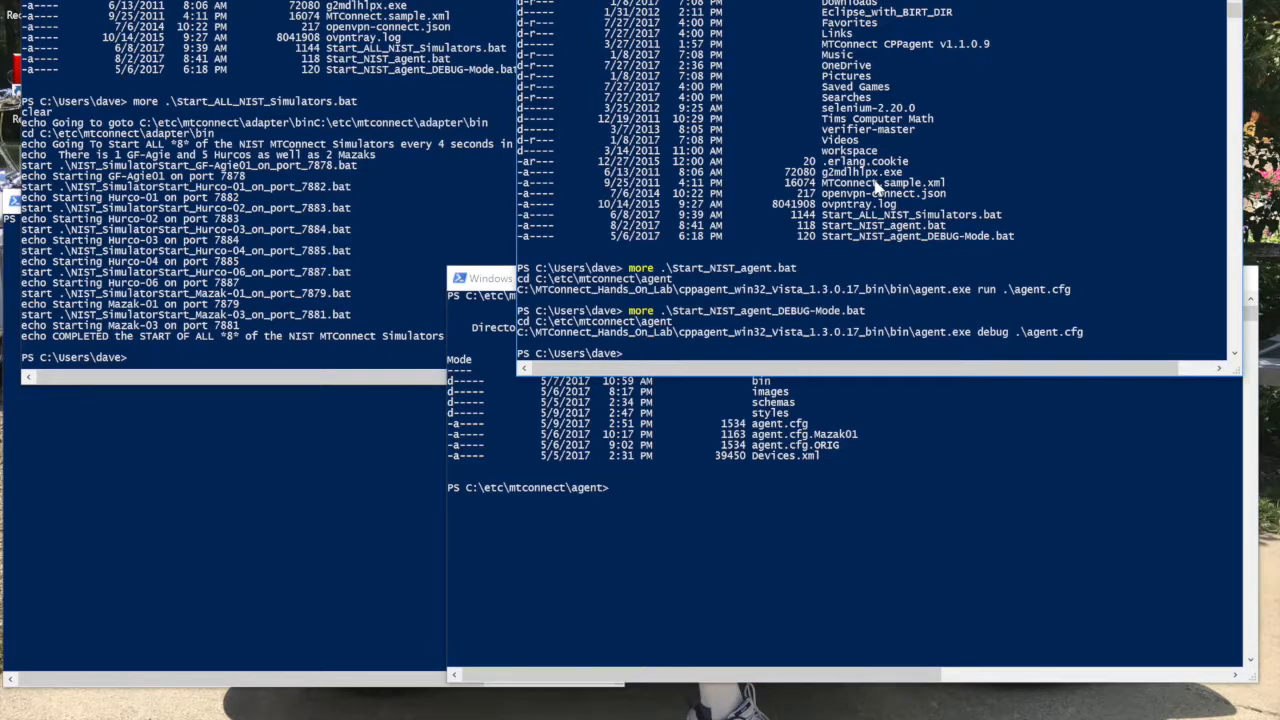
mouse_move(948, 307)
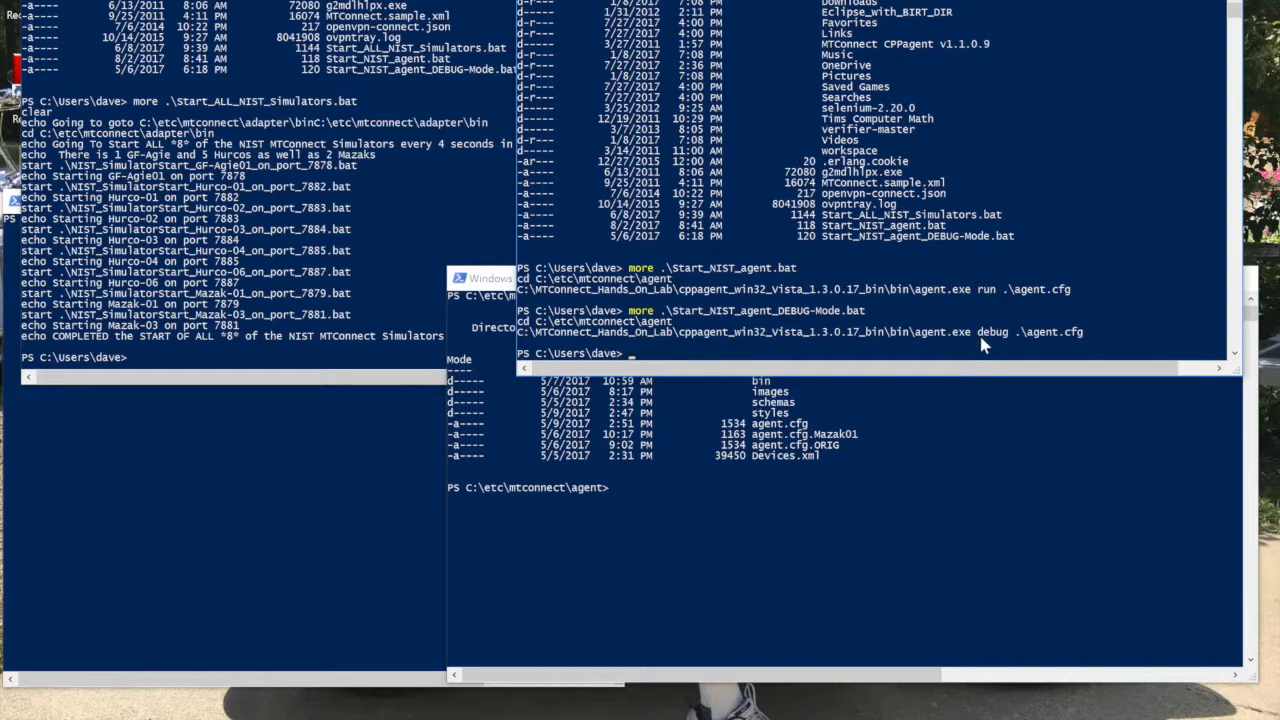
mouse_move(1030, 350)
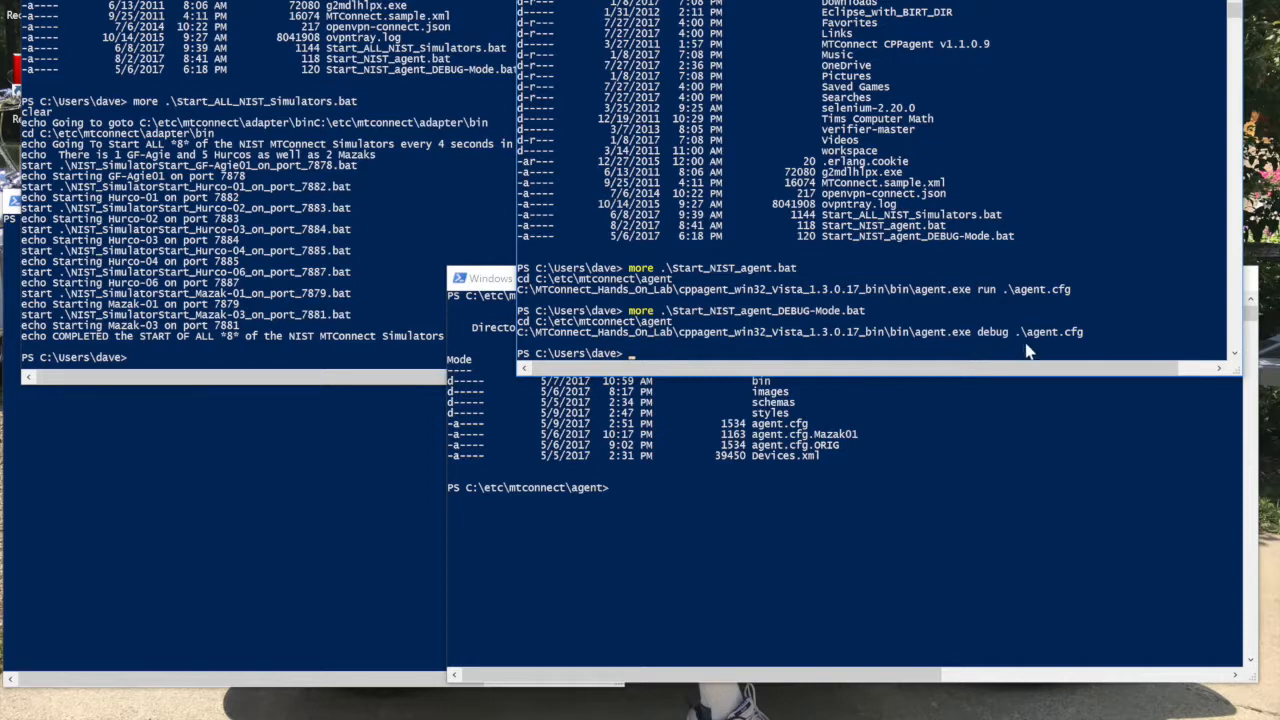
mouse_move(1038, 352)
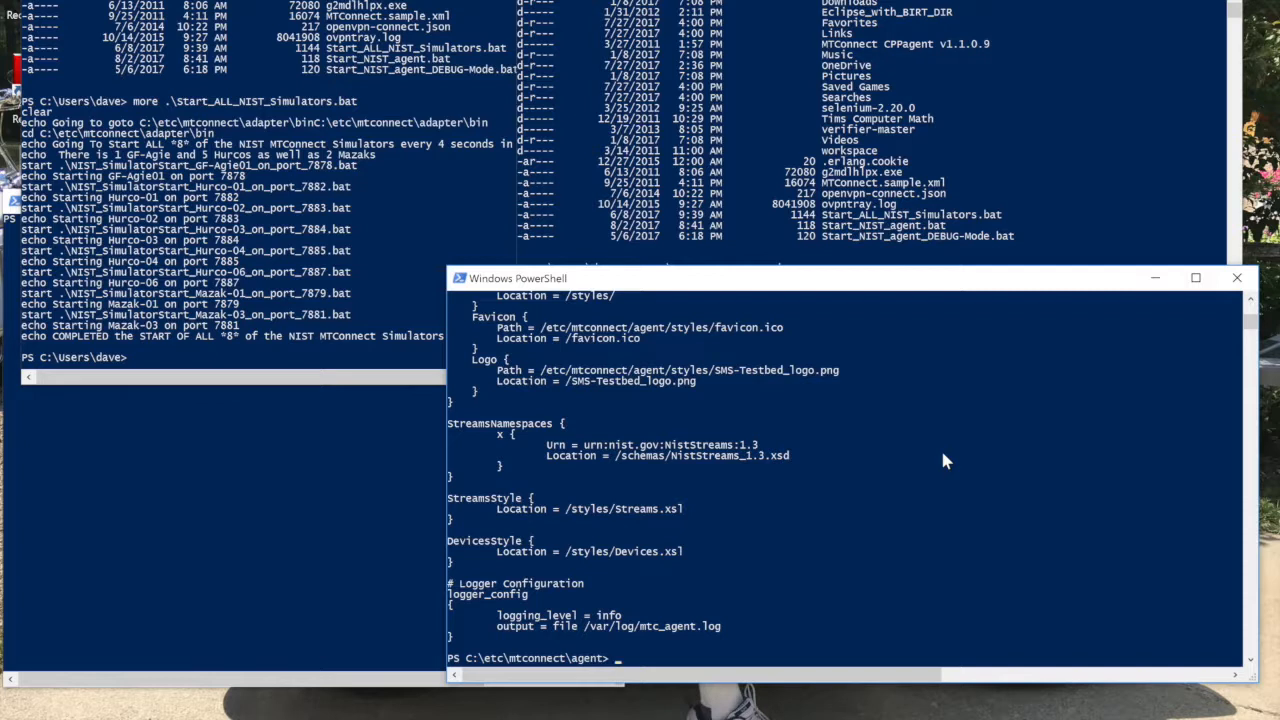
mouse_move(780, 408)
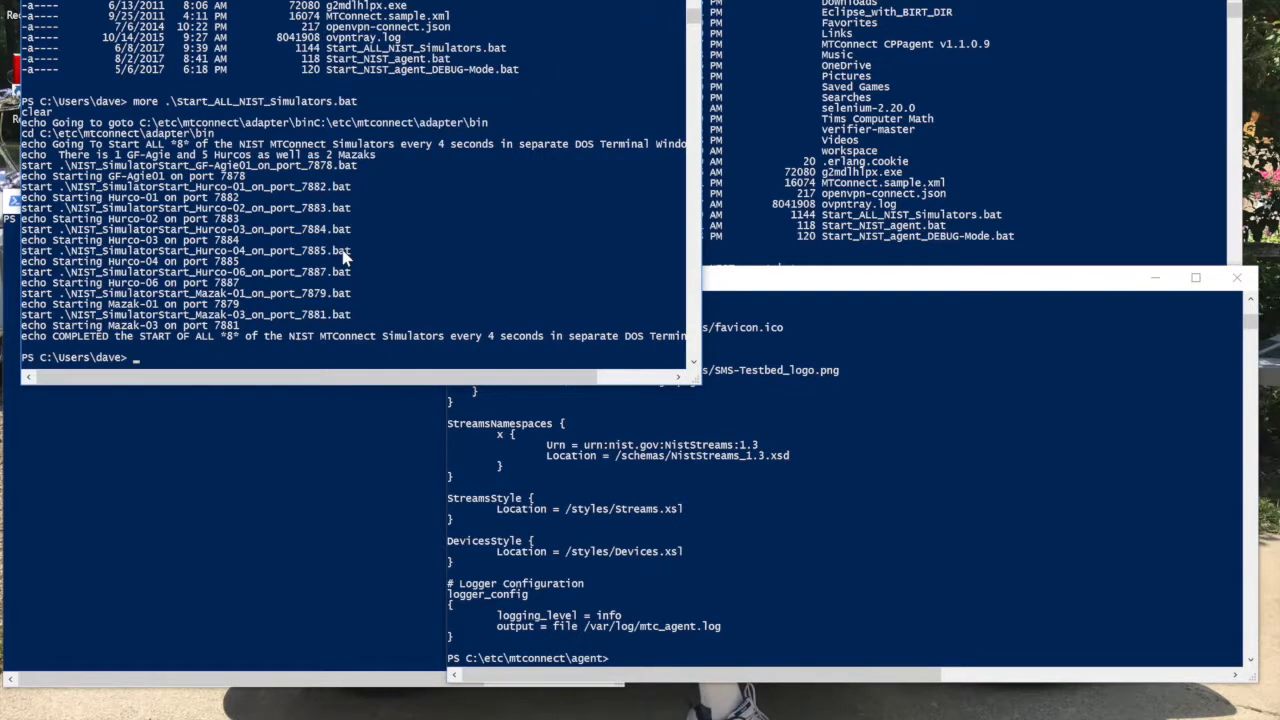
Show agent.cfg through its style paths and mtc_agent.log logger settings.
type(".")
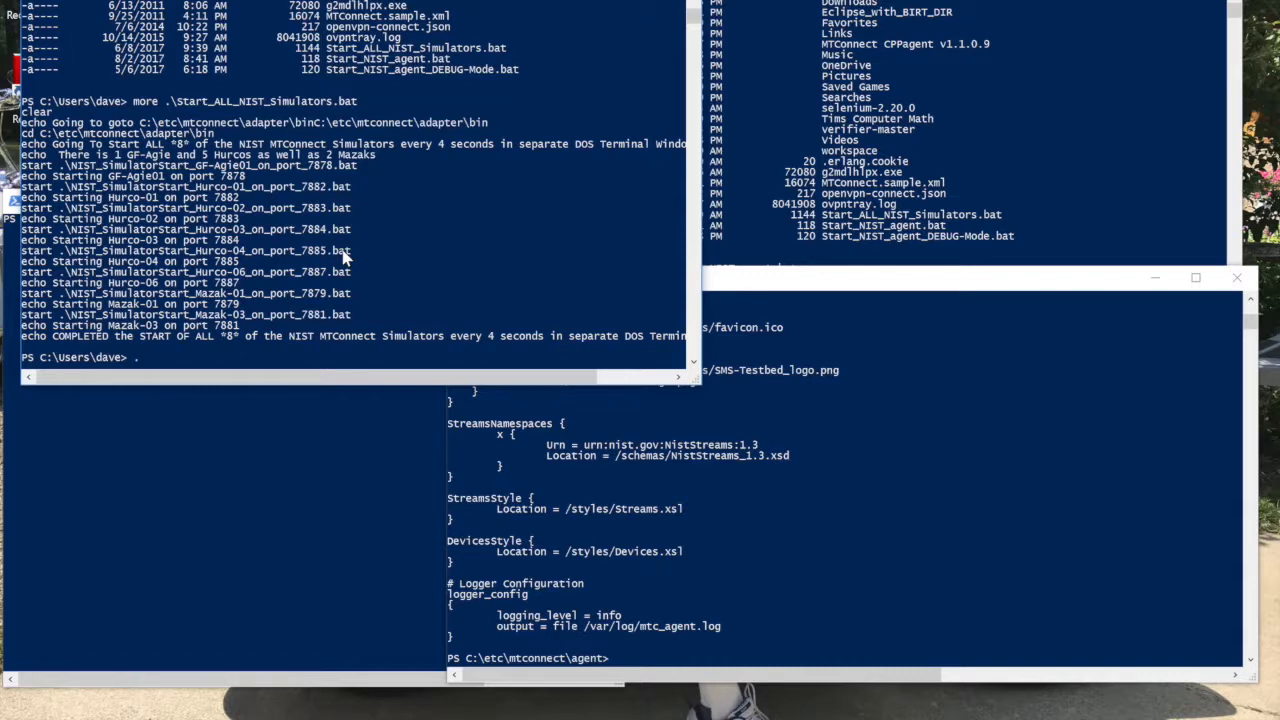
Run .\Start_ALL_NIST_Simulators.bat to launch simulators waiting on ports 7882–7887.
type("& '.\\Start Menu'")
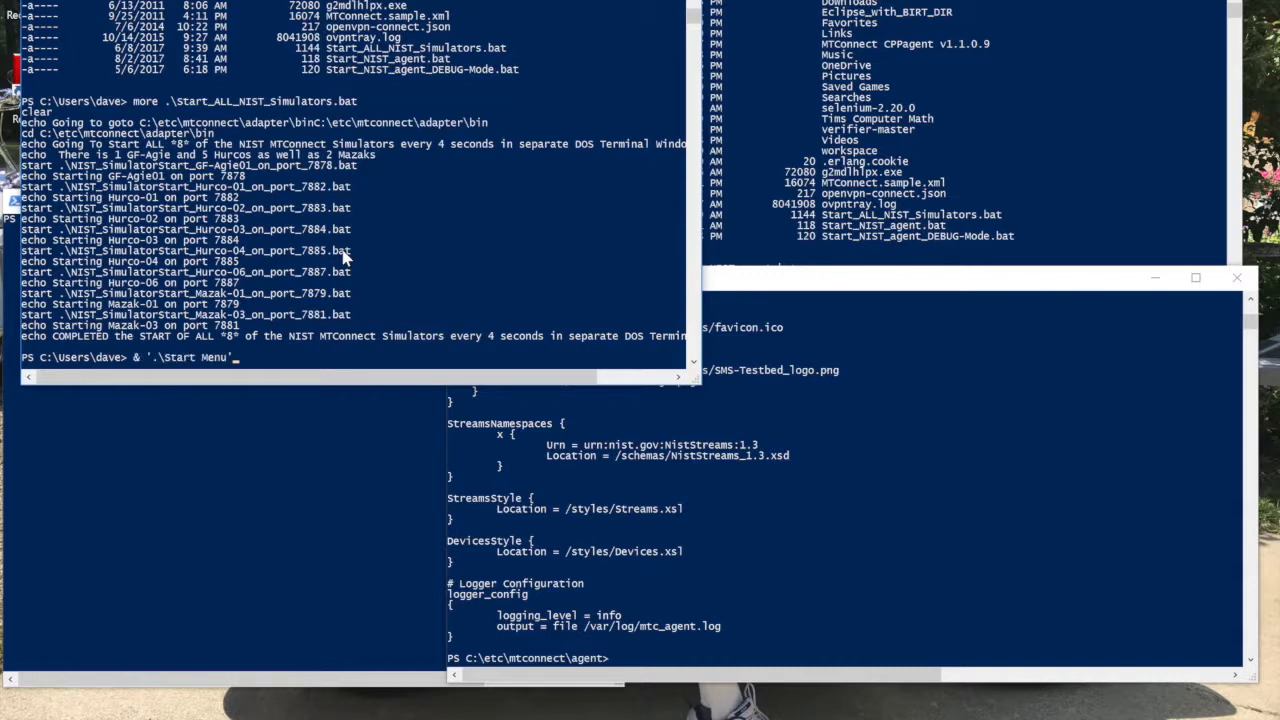
type(".\\Start_ALL_NIST_Simulators.bat")
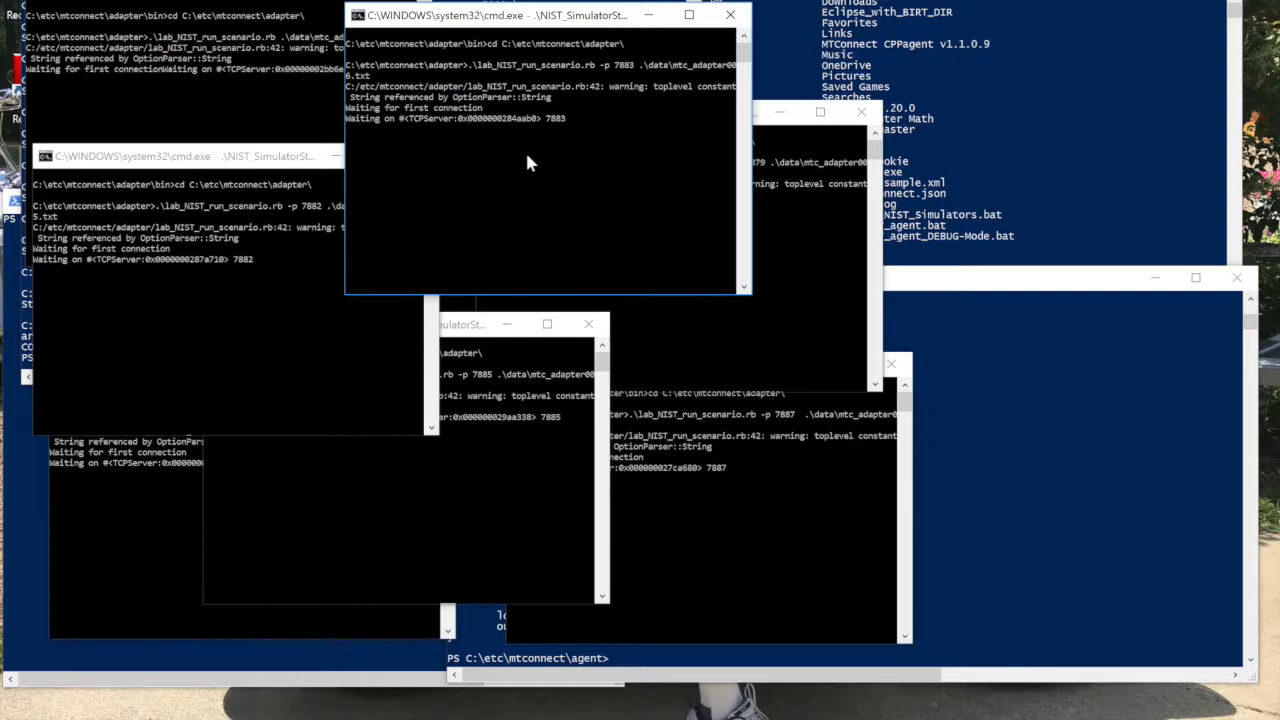
mouse_move(280, 290)
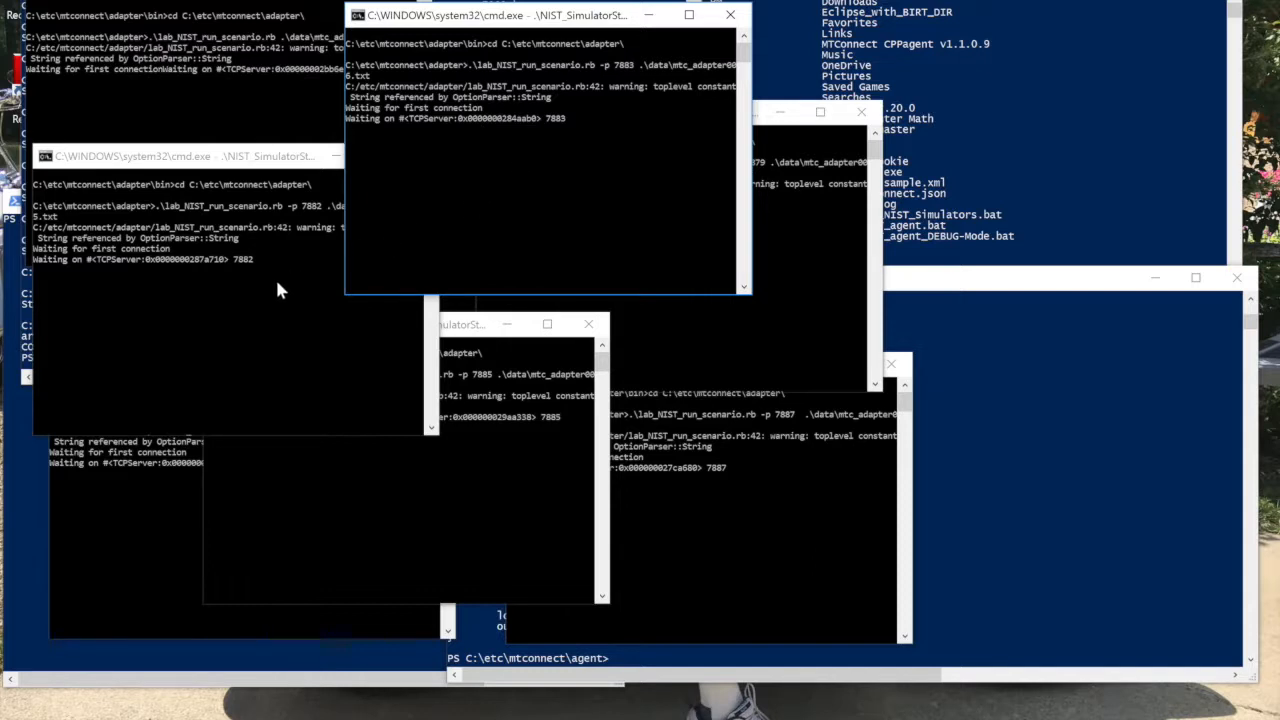
mouse_move(455, 205)
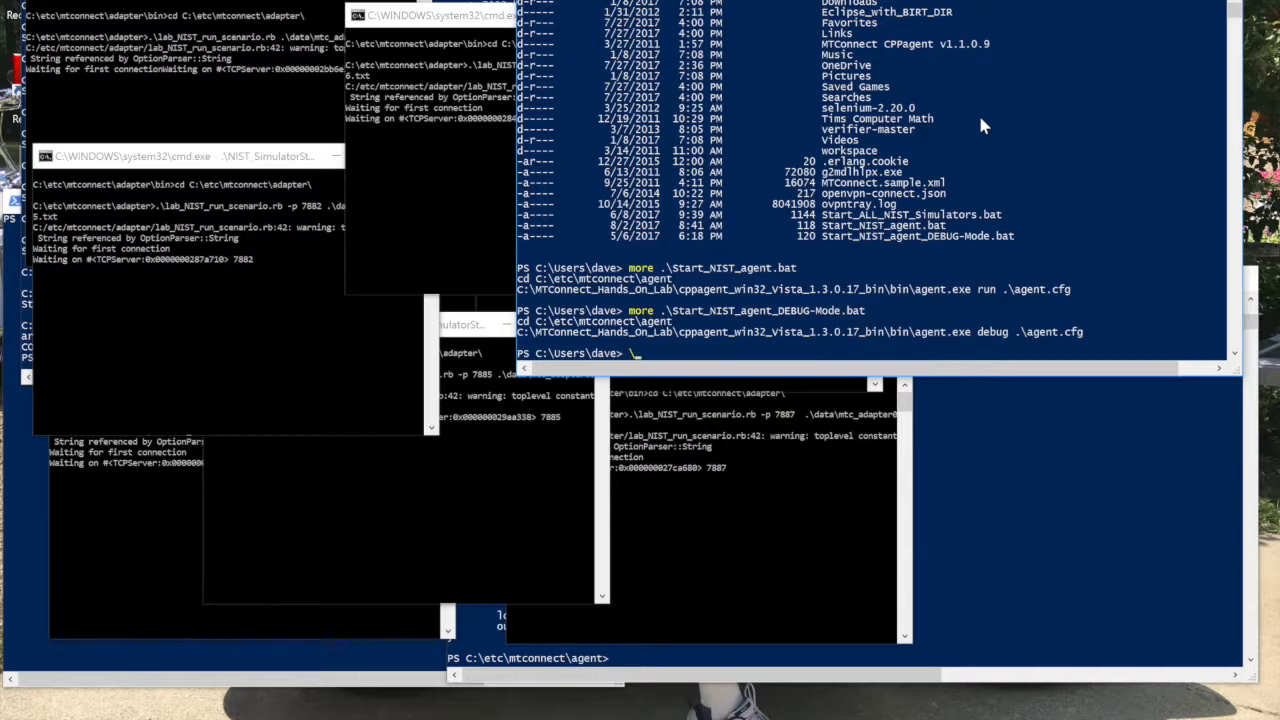
Run .\Start_NIST_agent_DEBUG-Mode.bat from C:\MTConnect_1.3.0.15 to start the debug agent.
type("C:\\MTConnect_1.3.0.15\\")
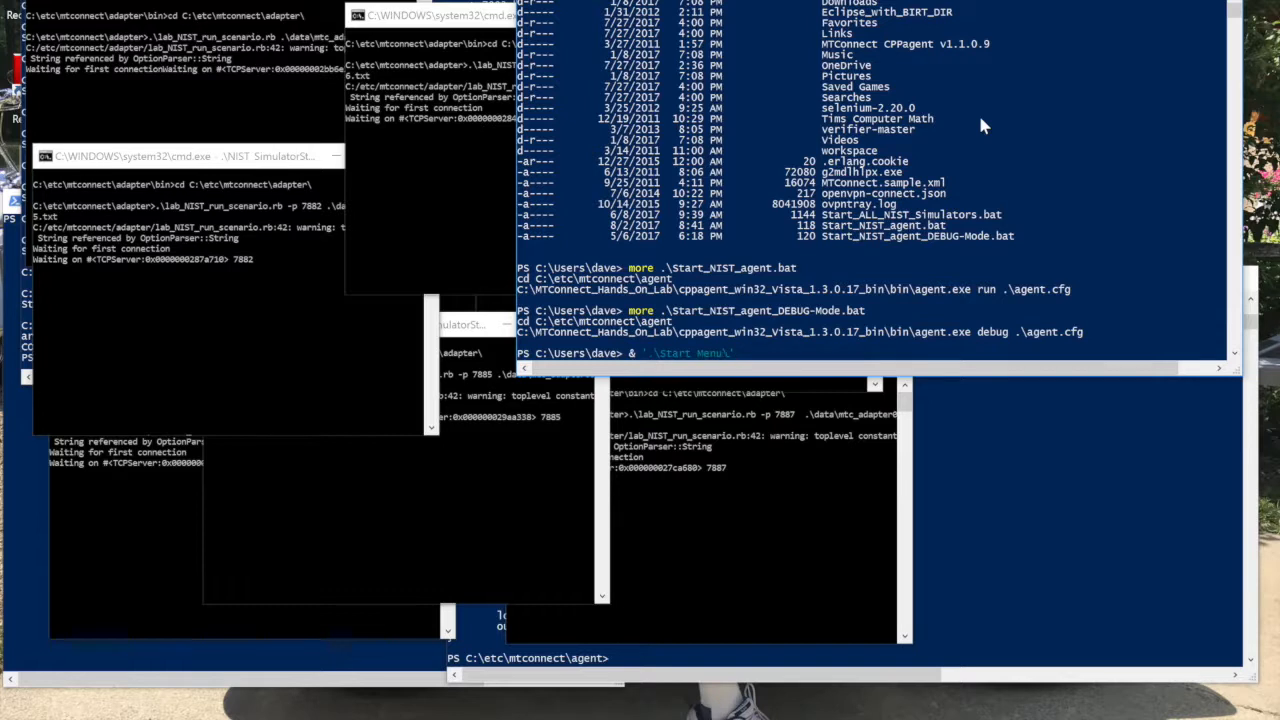
type(".\\Start_NIST_agent_DEBUG-Mode.bat")
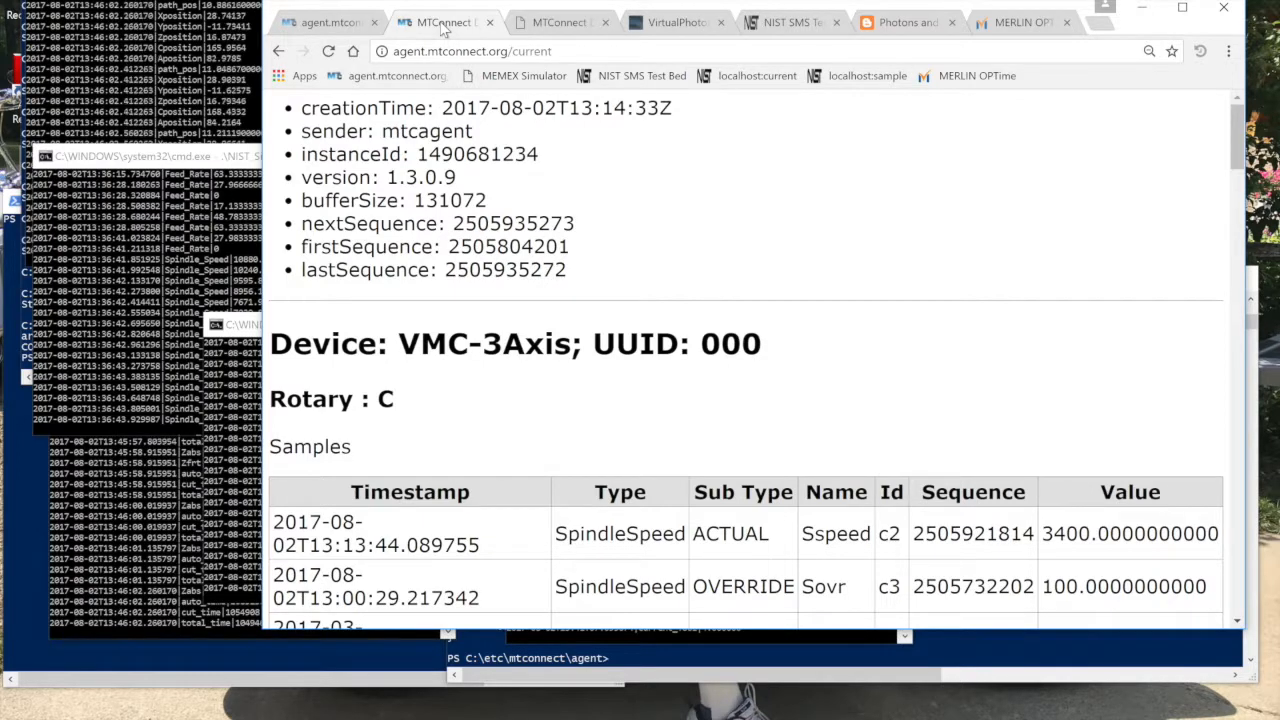
Check Memex simulator data, scroll the SMS Test Bed devices, then show the GFAgie01 OPTime dashboard.
left_click(558, 22)
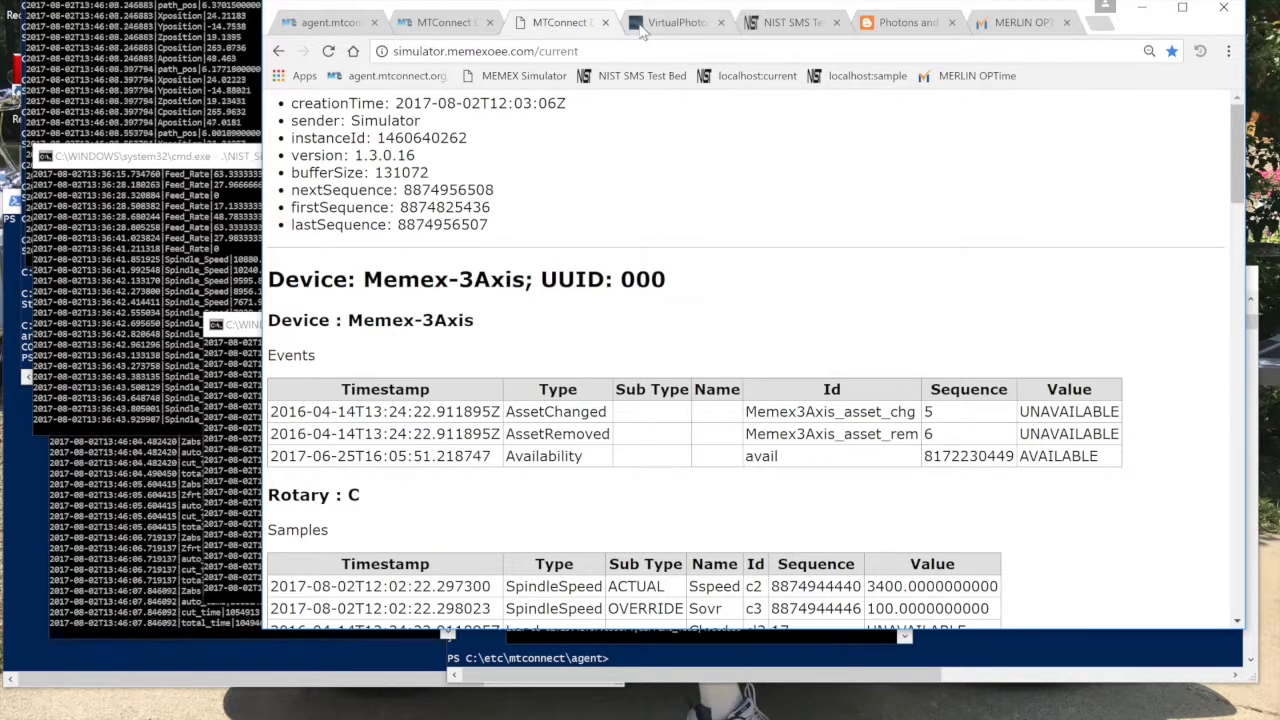
left_click(790, 22)
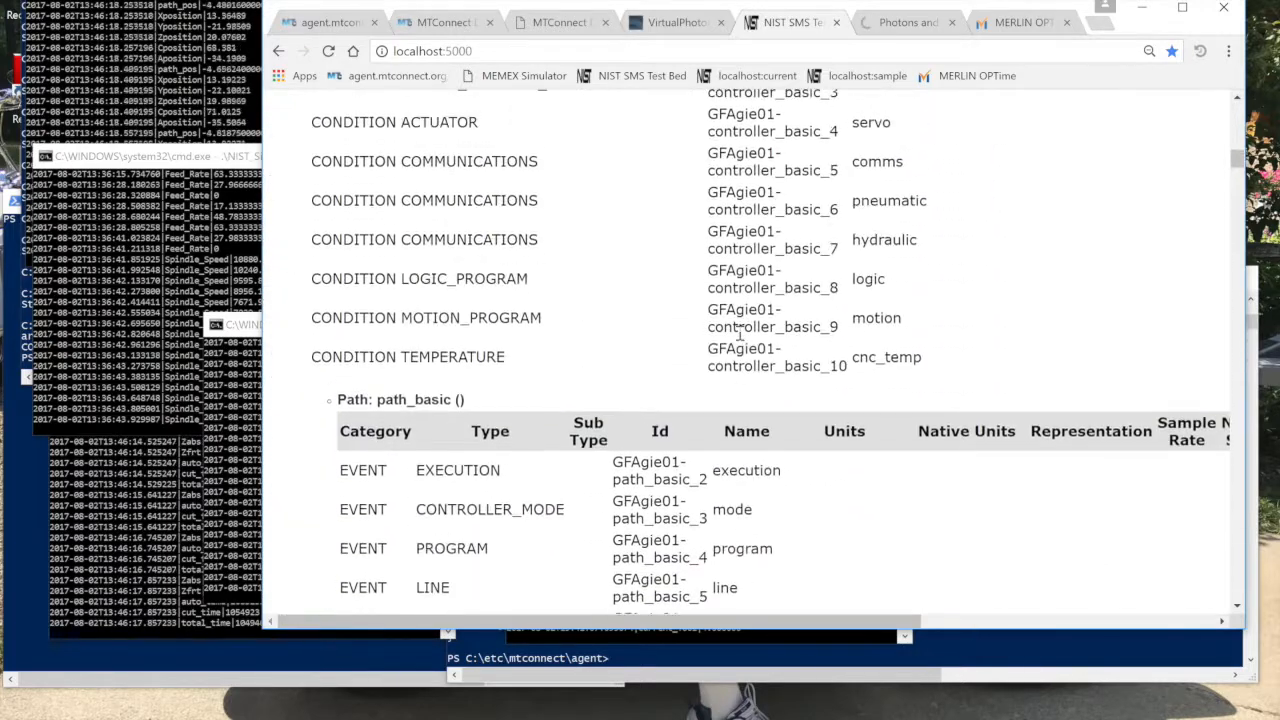
scroll("down", 3)
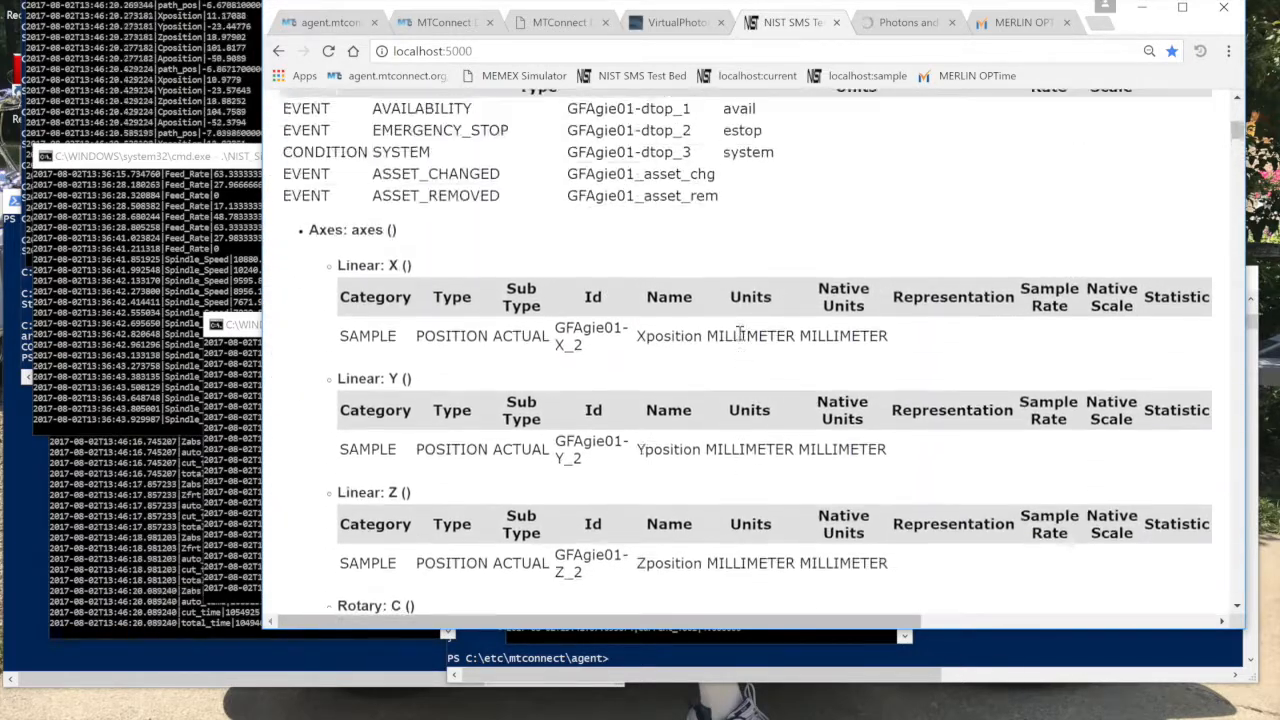
scroll("up", 3)
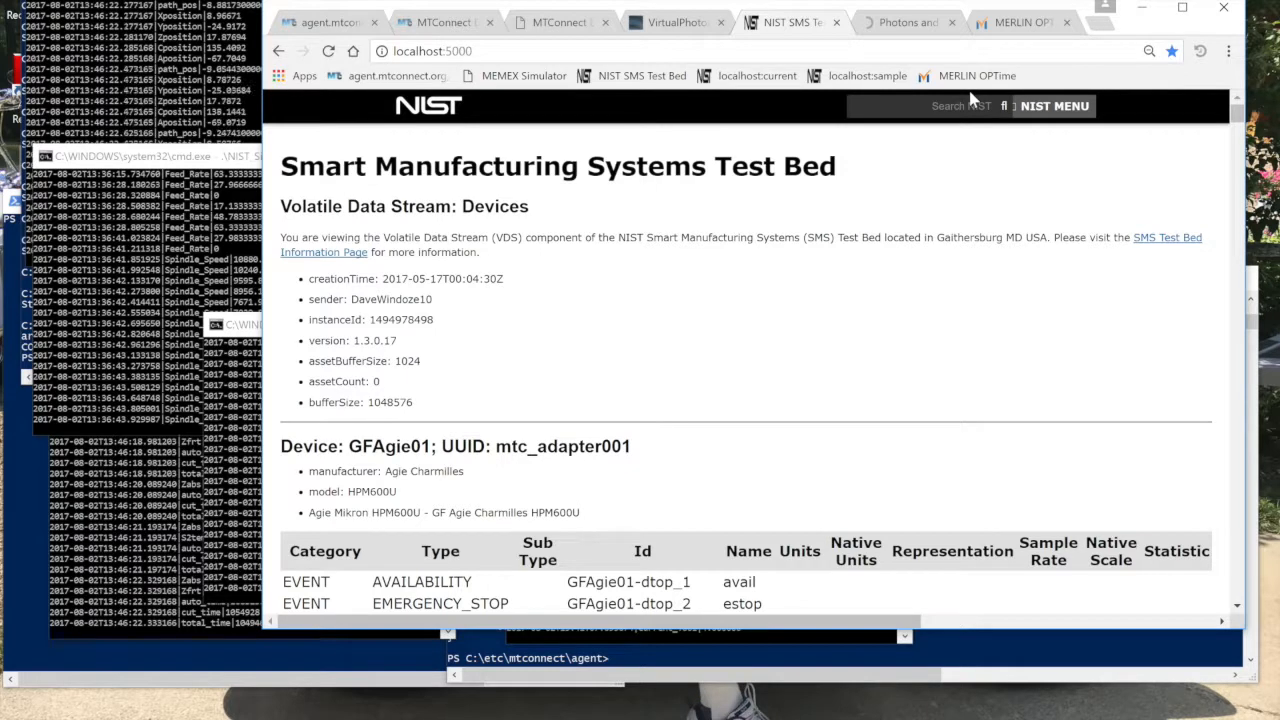
left_click(1020, 22)
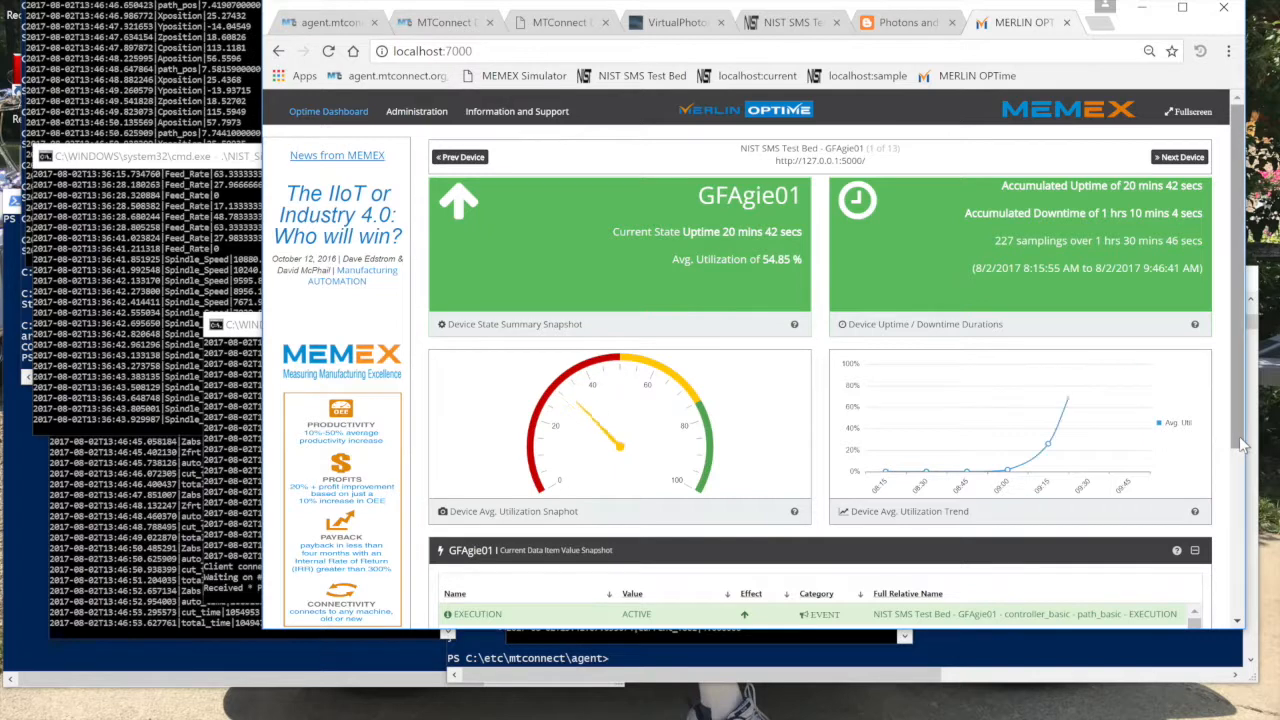
scroll("down", 3)
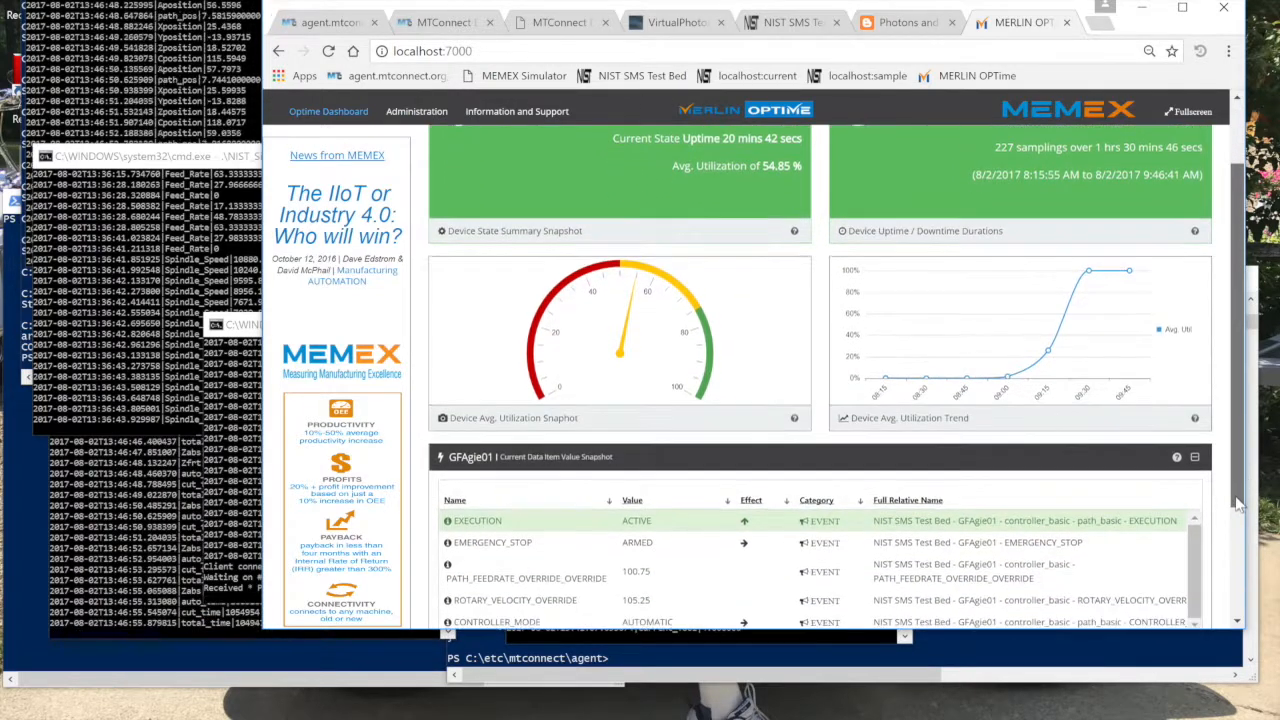
scroll("down", 3)
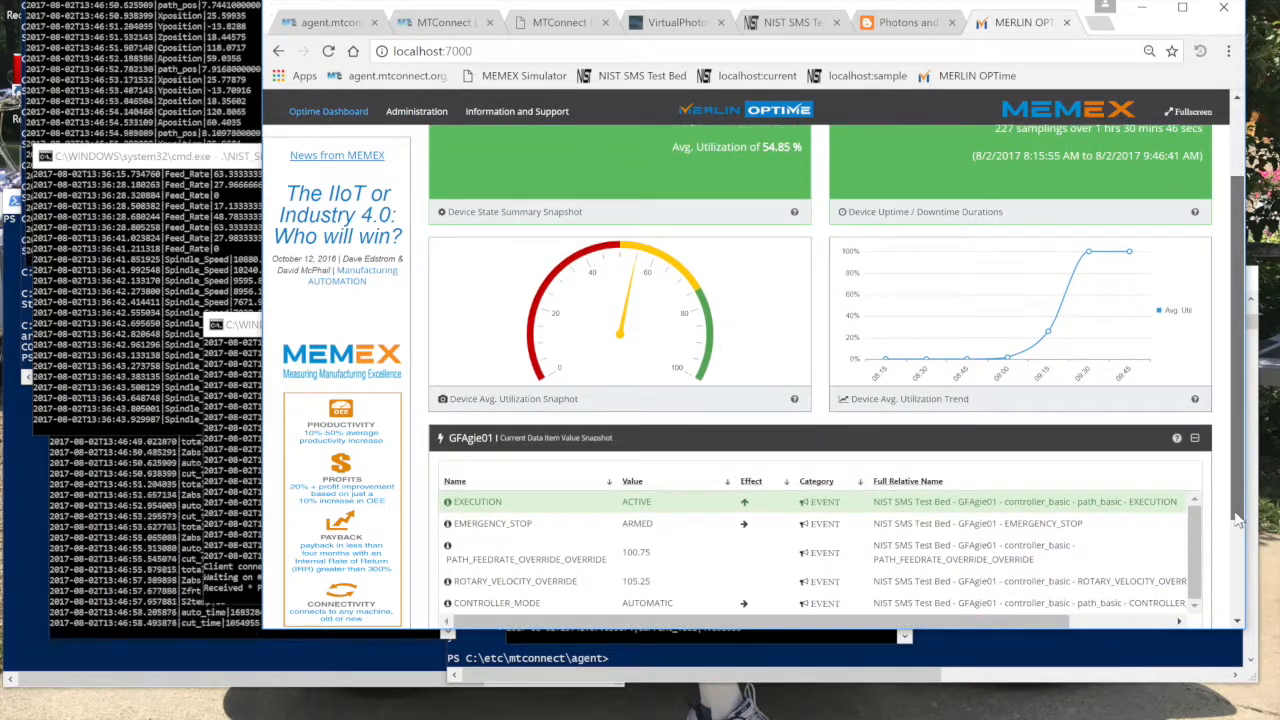
scroll("down", 3)
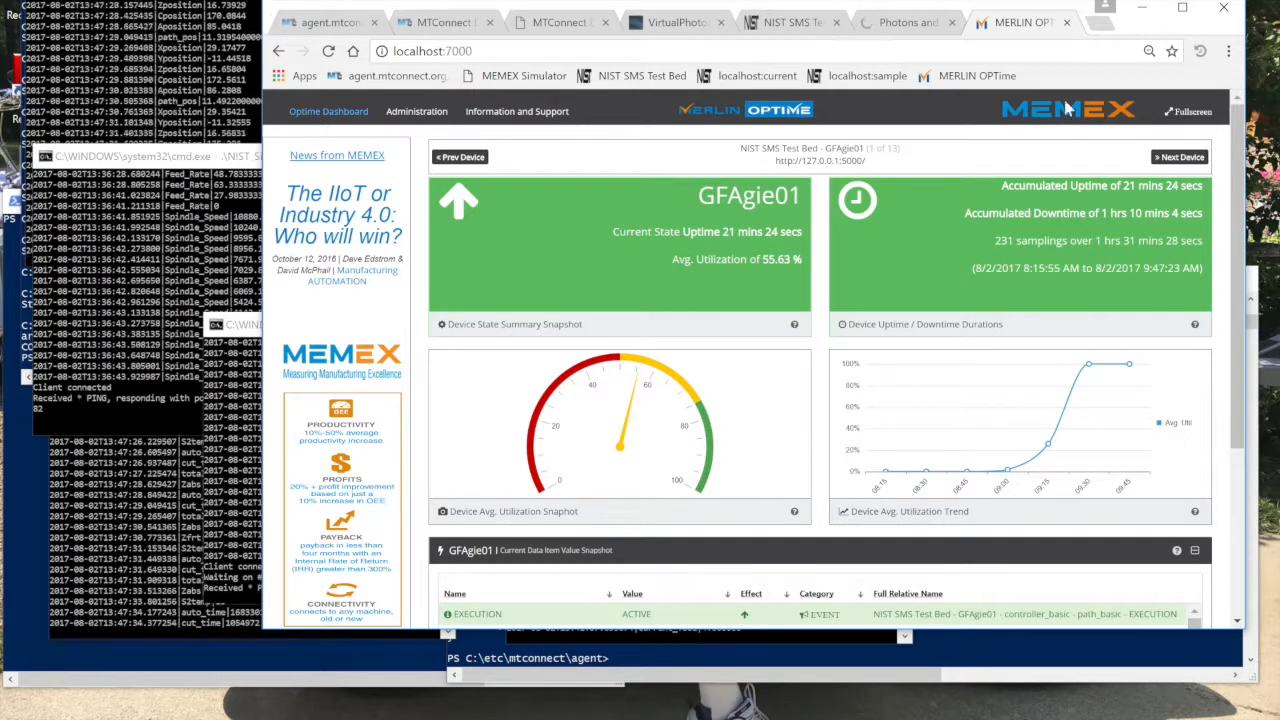
Open a new tab and browse the MTConnect Institute organization's repositories on GitHub.
left_click(1090, 22)
type("gi")
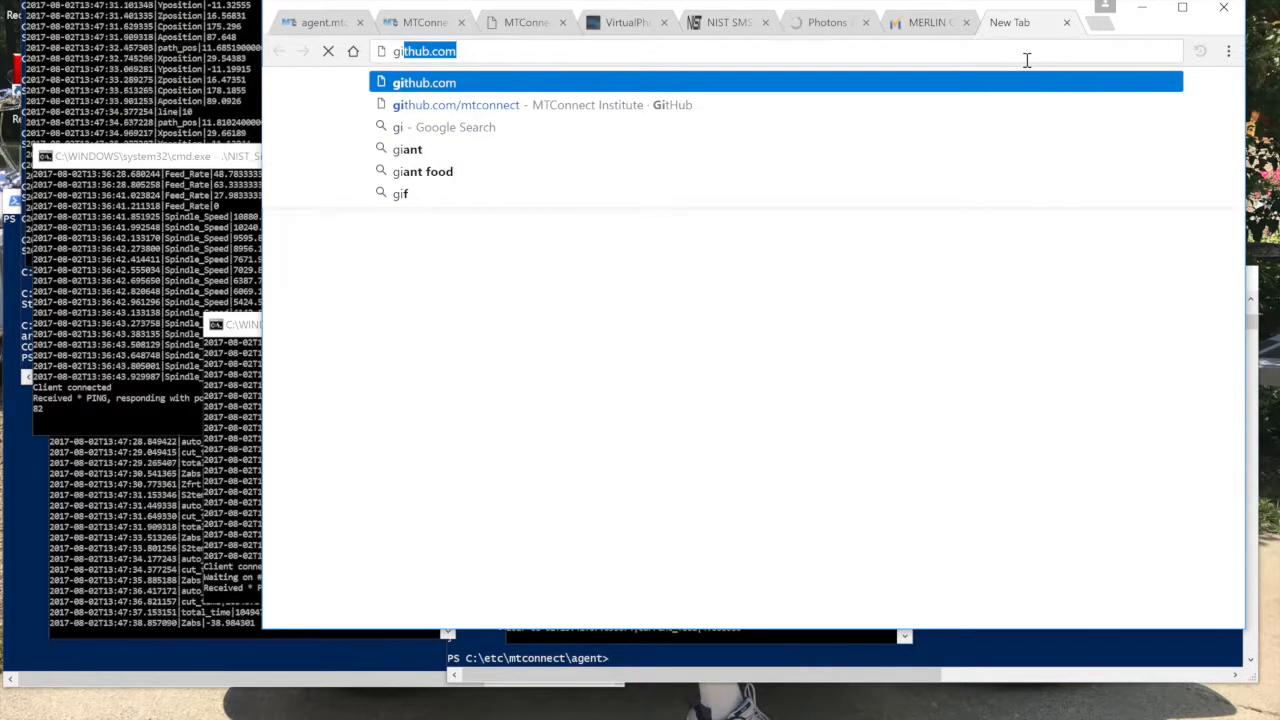
mouse_move(793, 143)
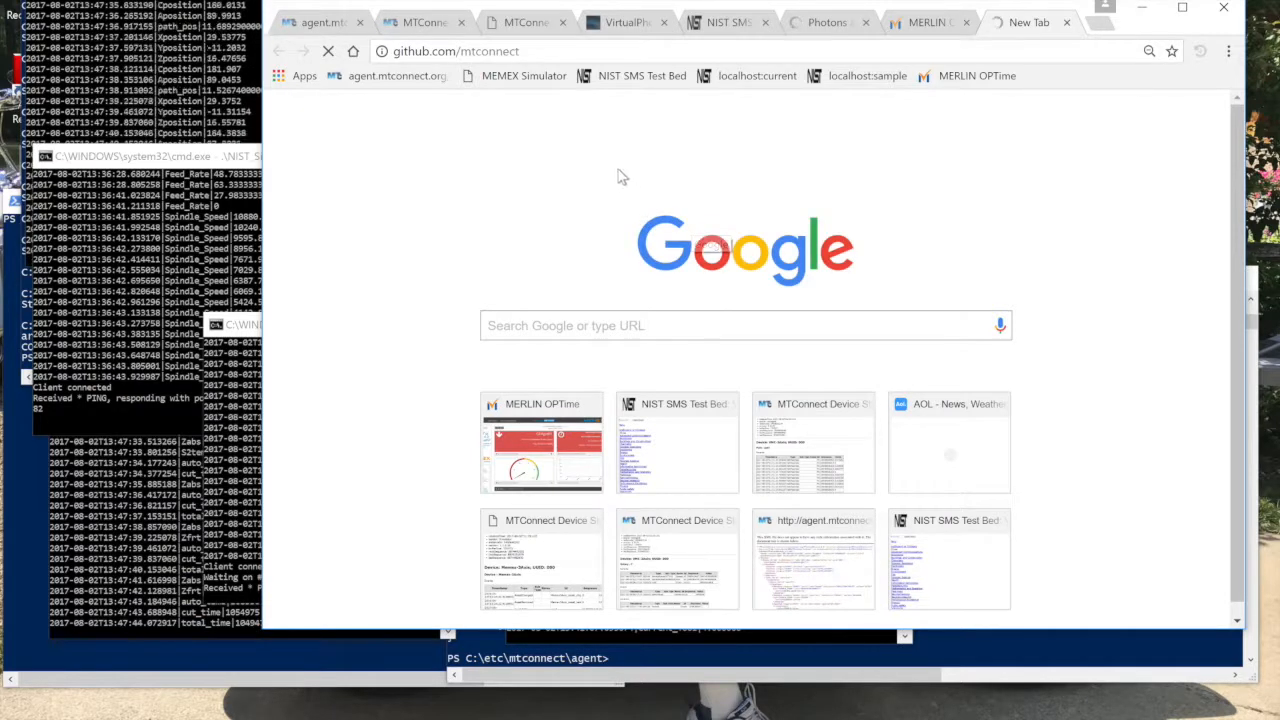
left_click(455, 51)
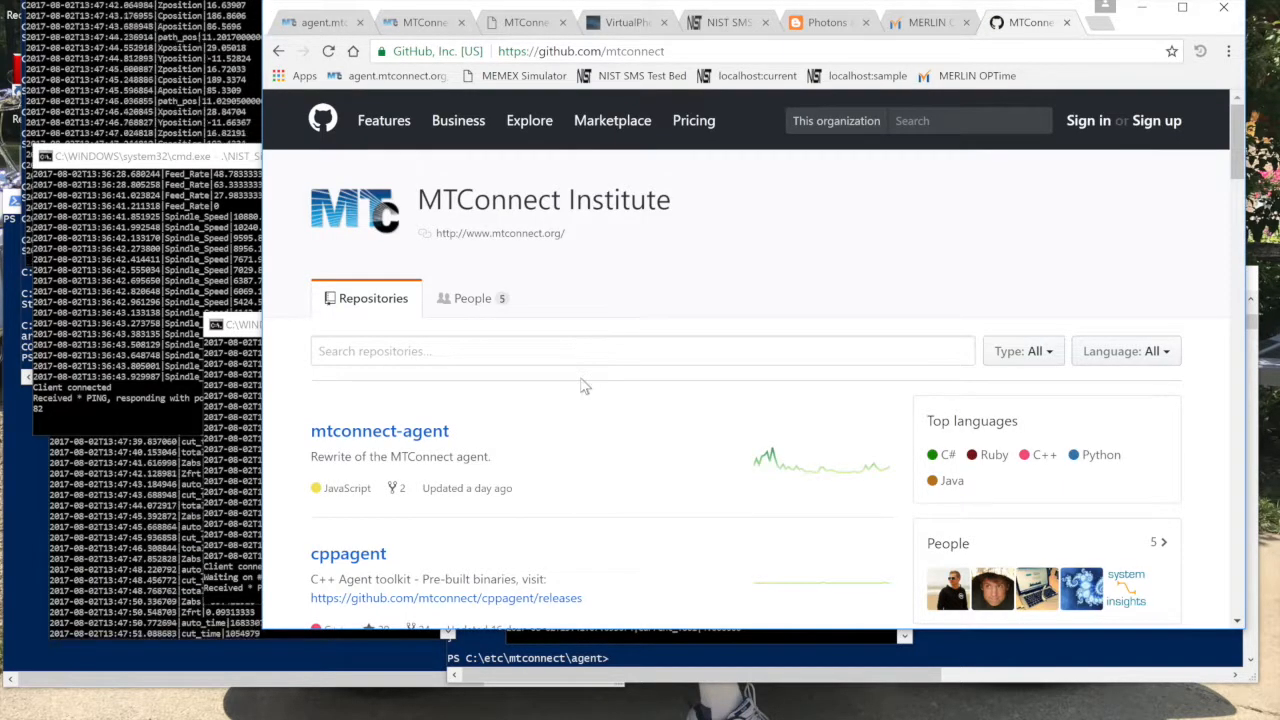
scroll("down", 3)
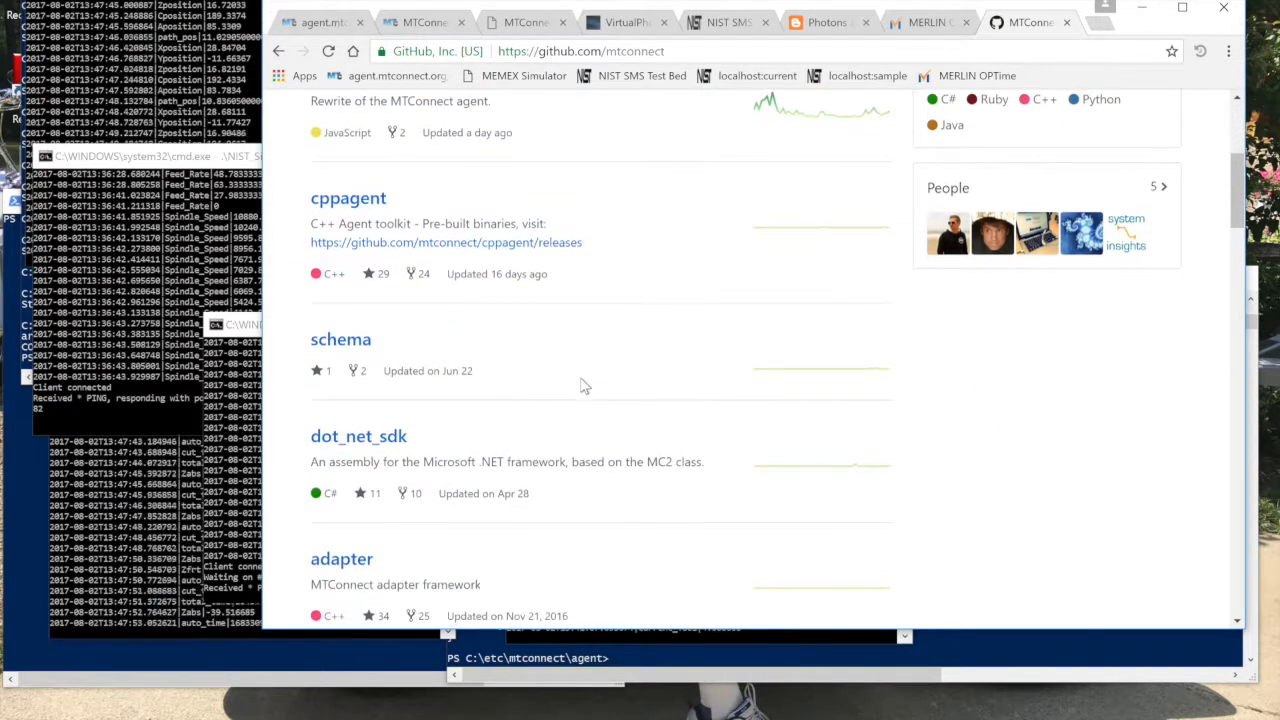
mouse_move(348, 197)
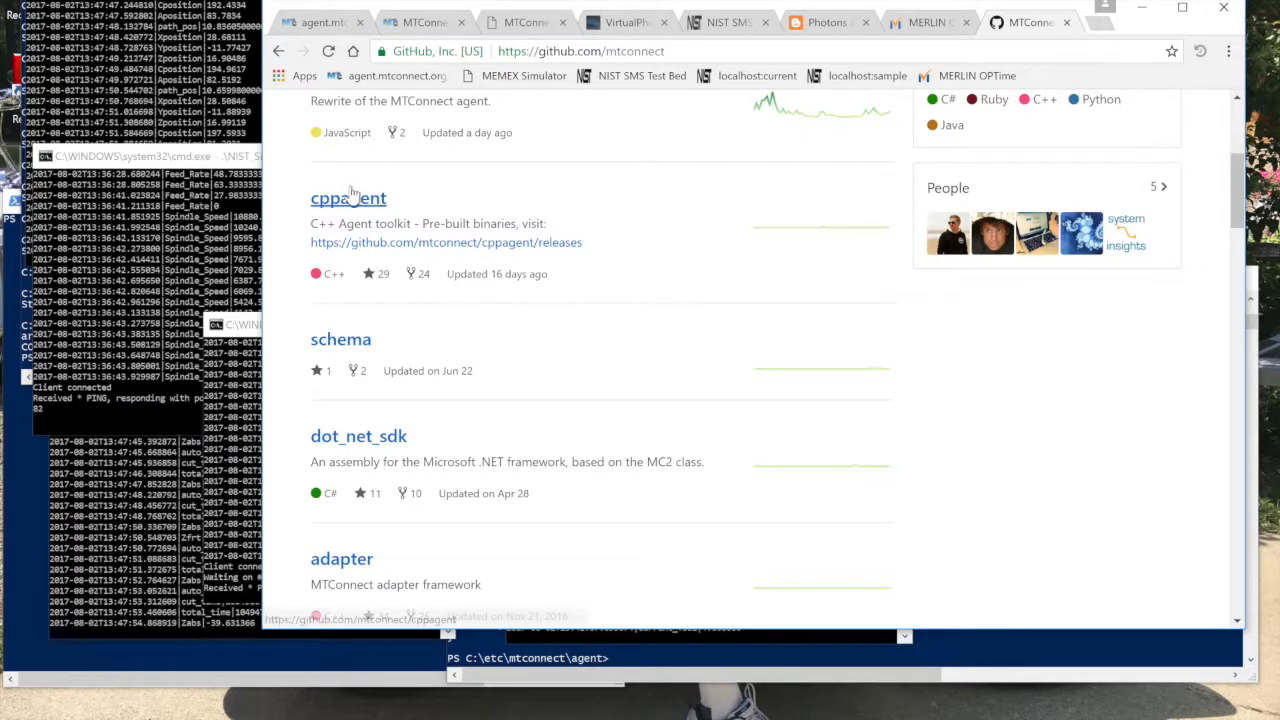
Look through the simulator folder of the cppagent repository, then return to the Photons and Electrons blog.
left_click(348, 197)
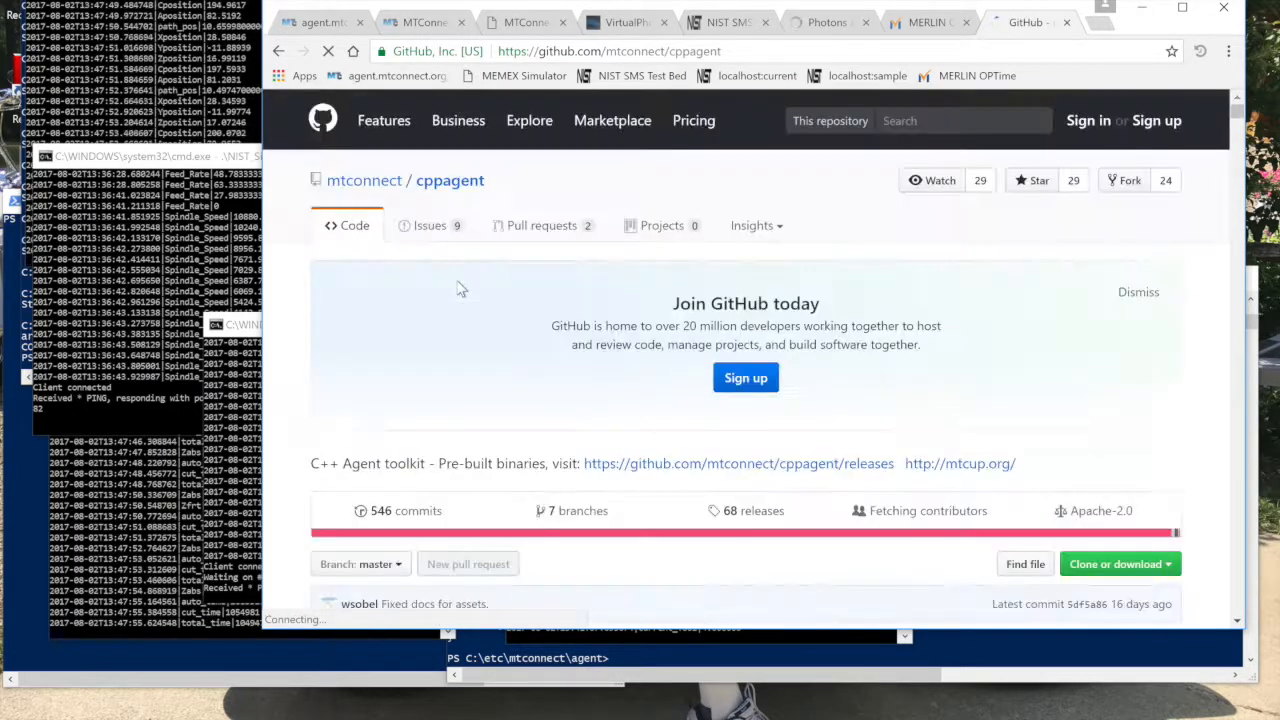
scroll("down", 3)
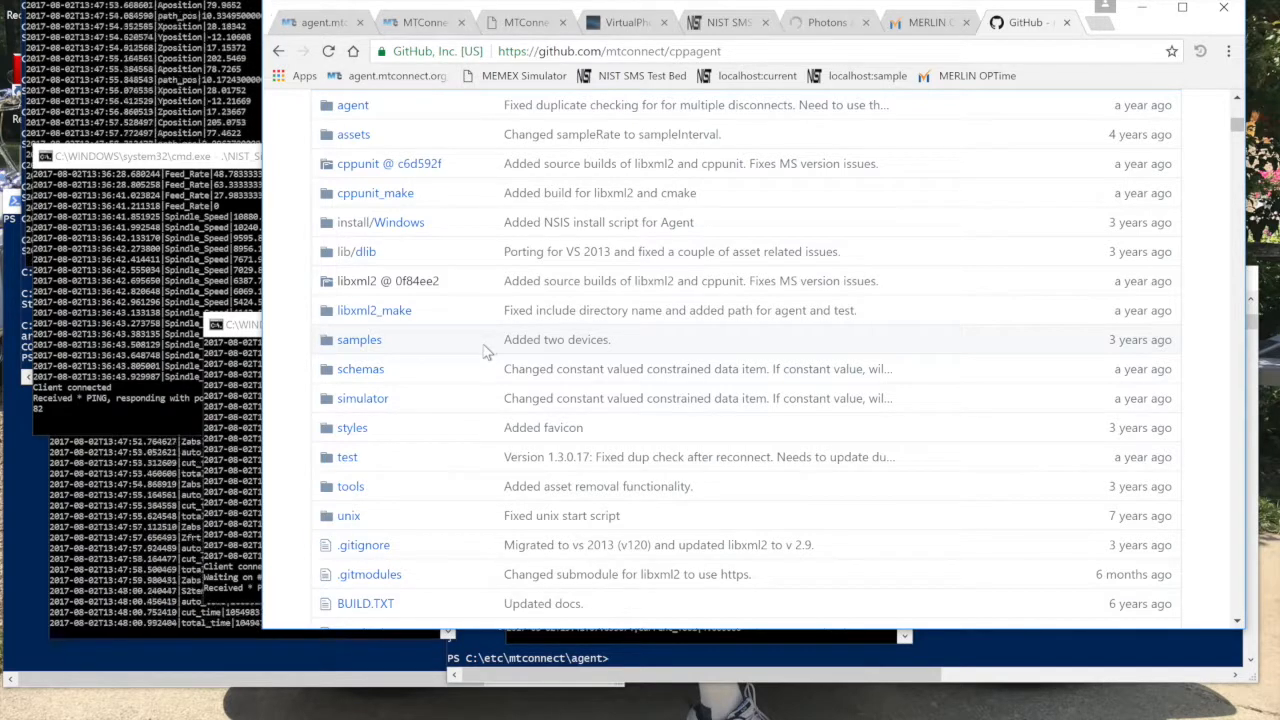
left_click(362, 398)
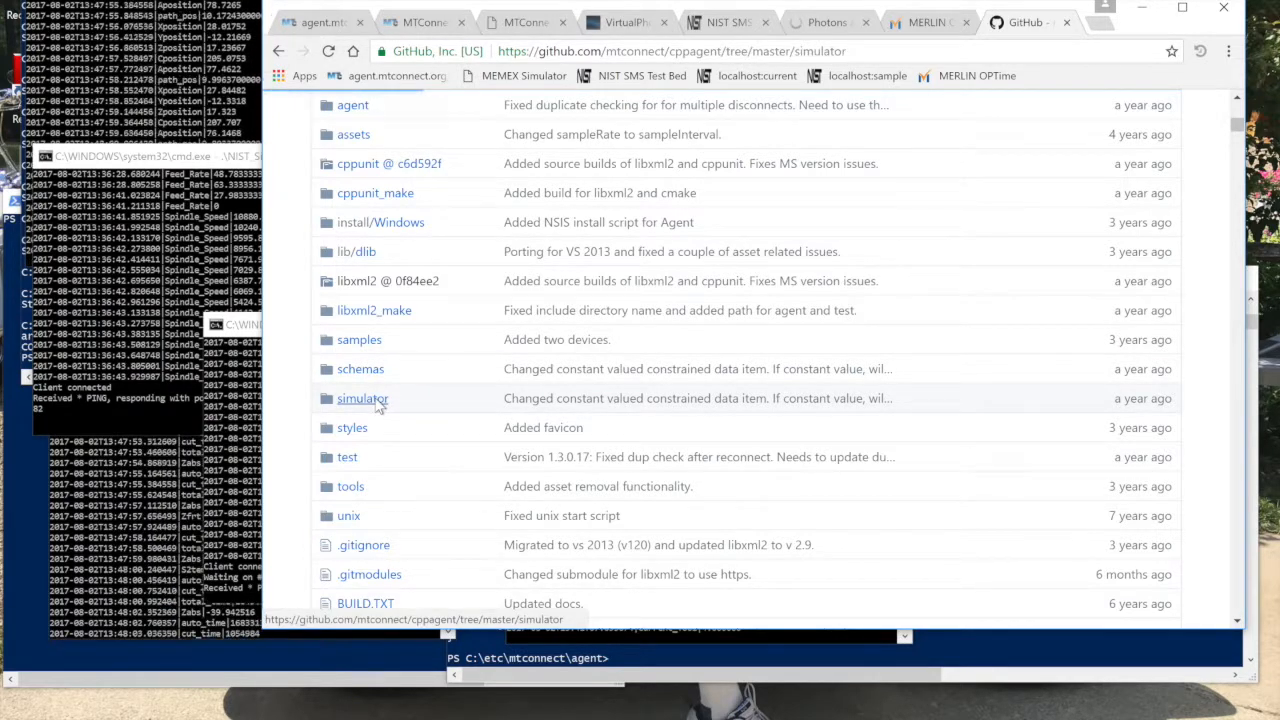
left_click(363, 398)
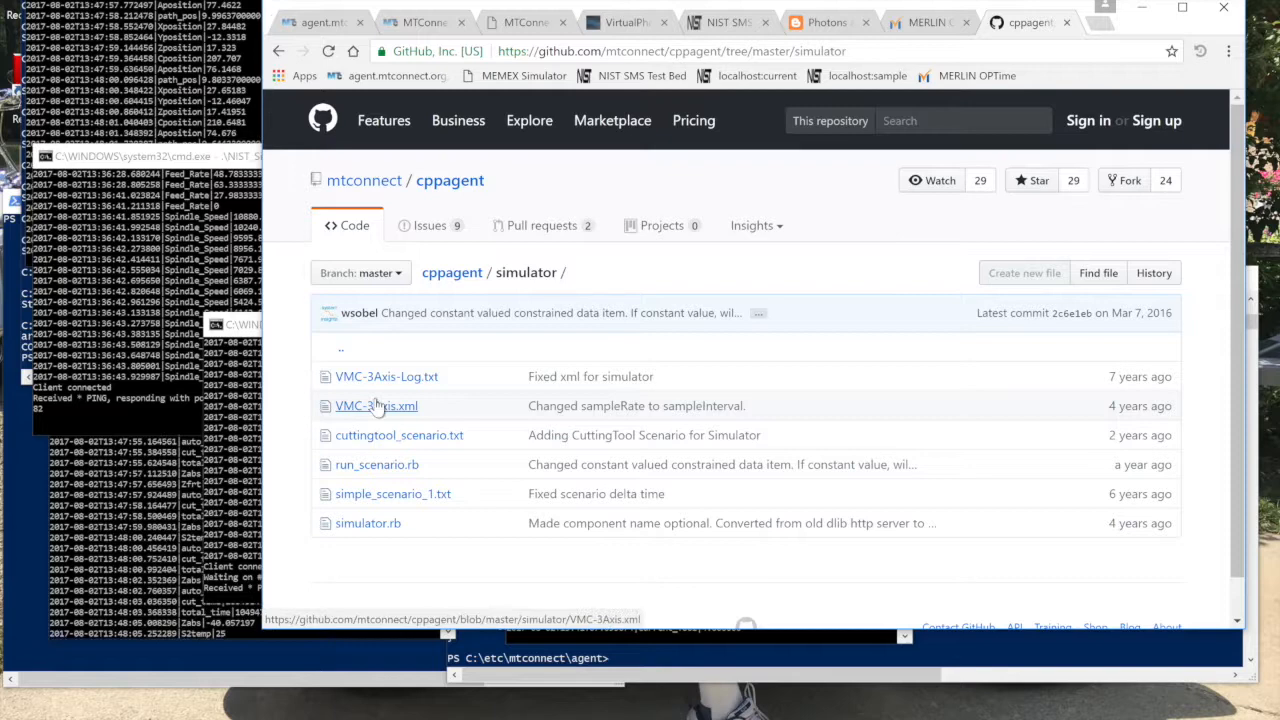
scroll("down", 3)
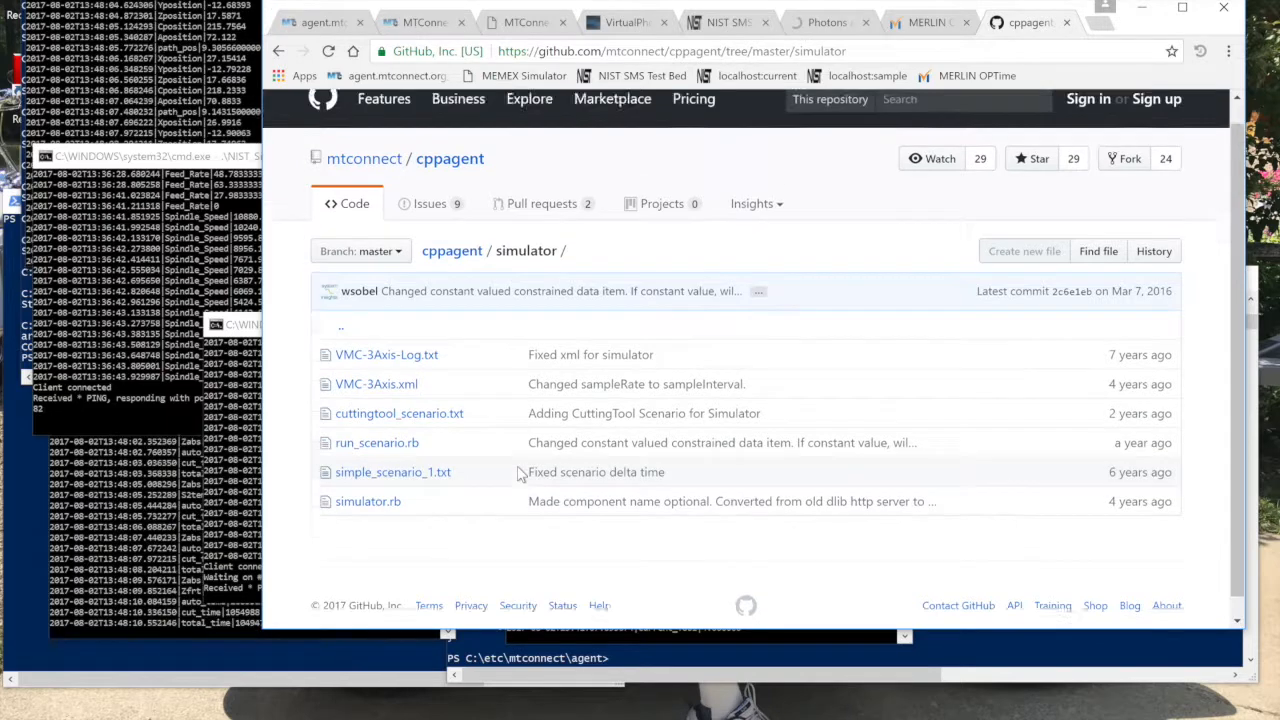
scroll("down", 3)
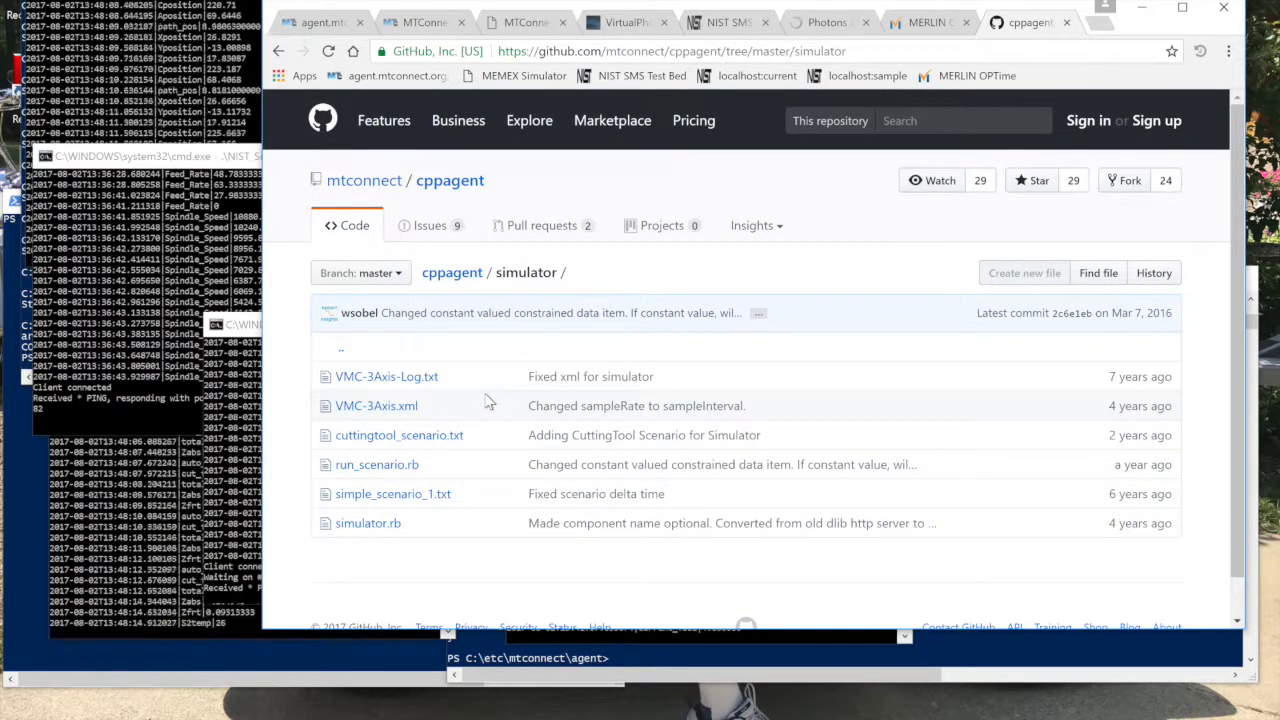
mouse_move(390, 203)
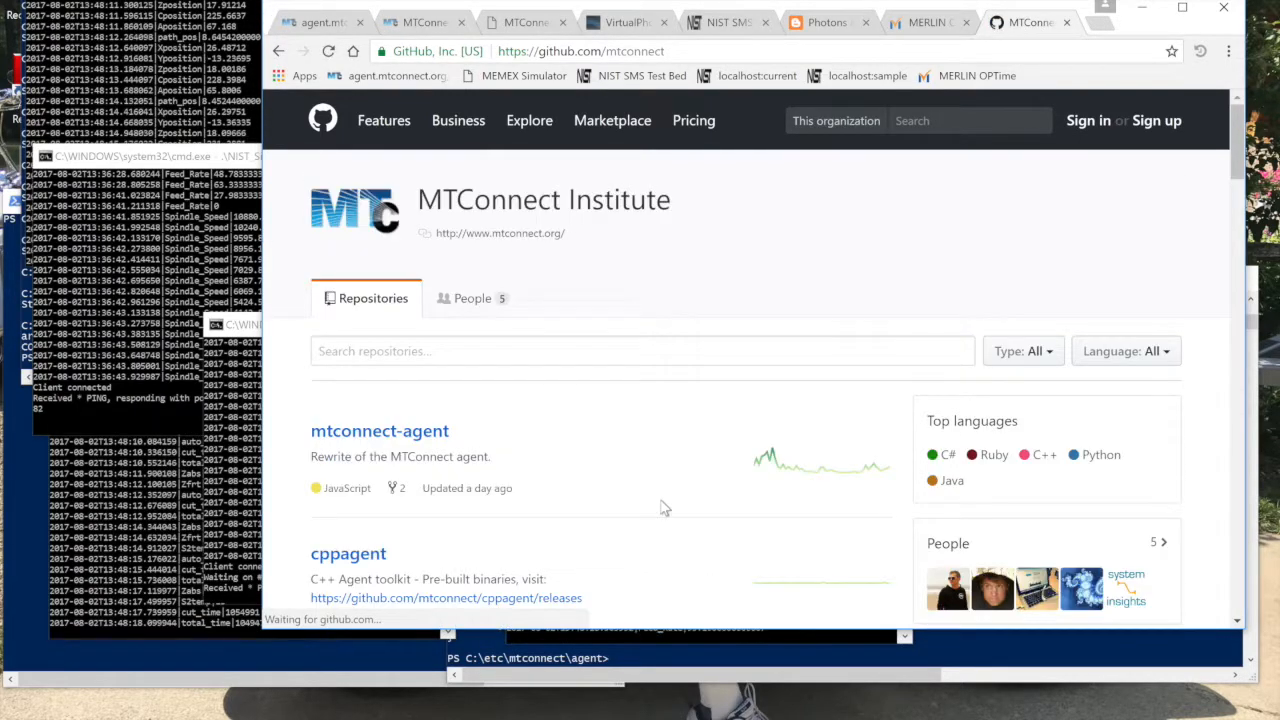
scroll("down", 3)
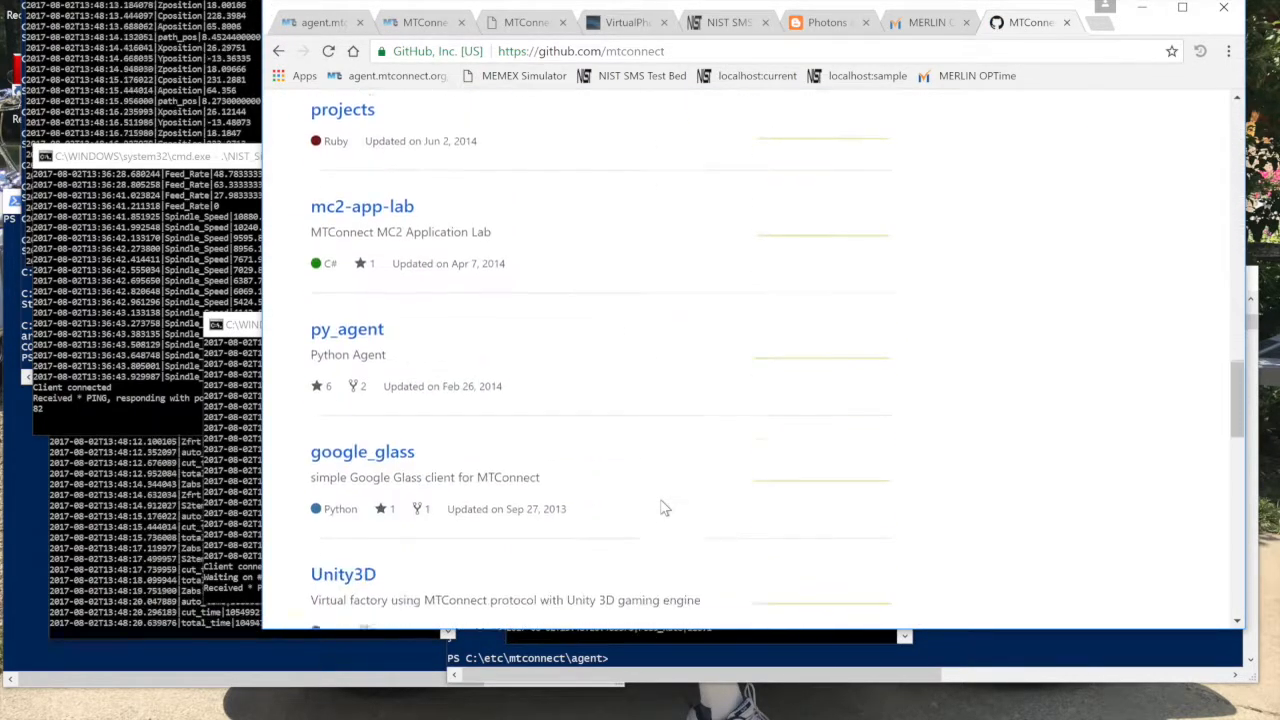
scroll("down", 3)
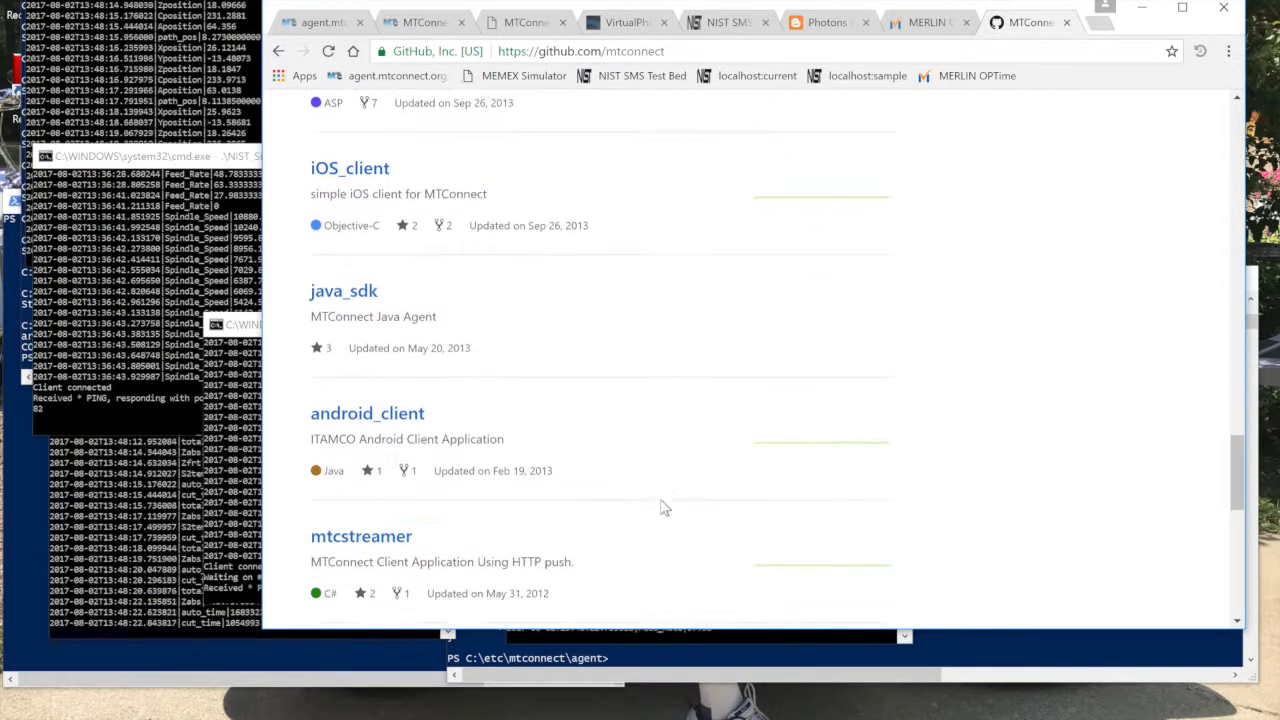
scroll("down", 3)
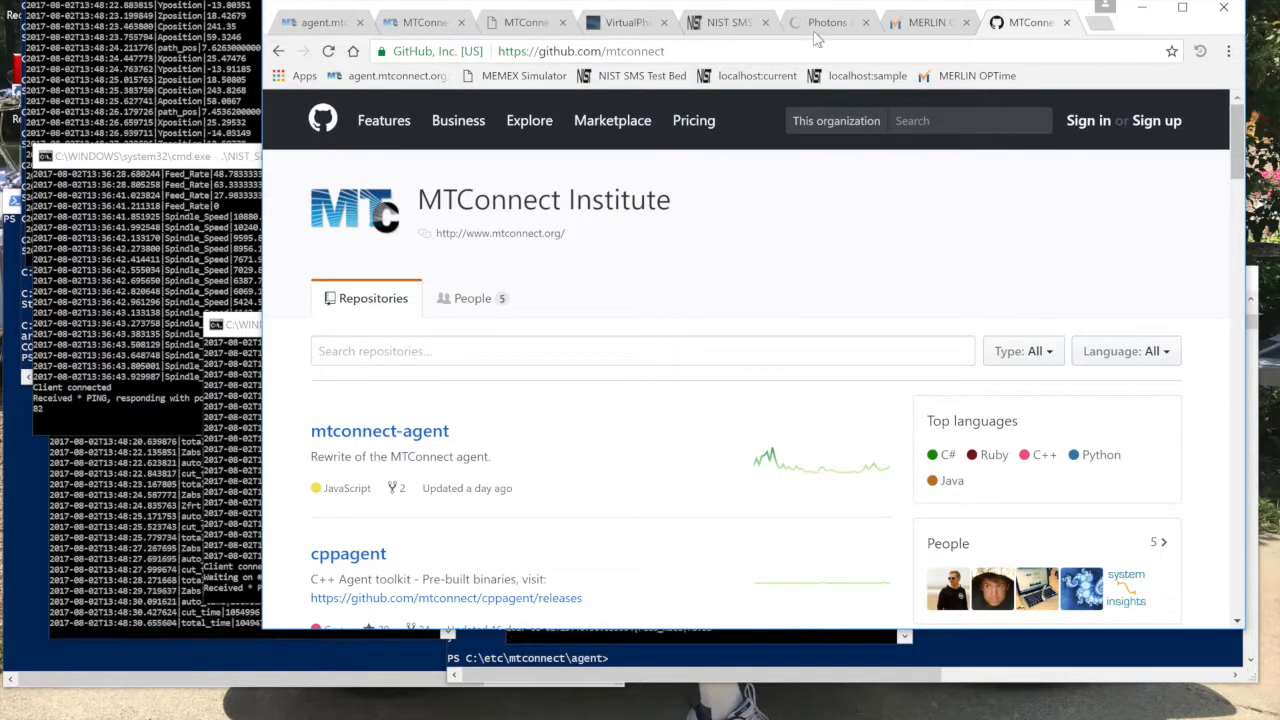
left_click(826, 22)
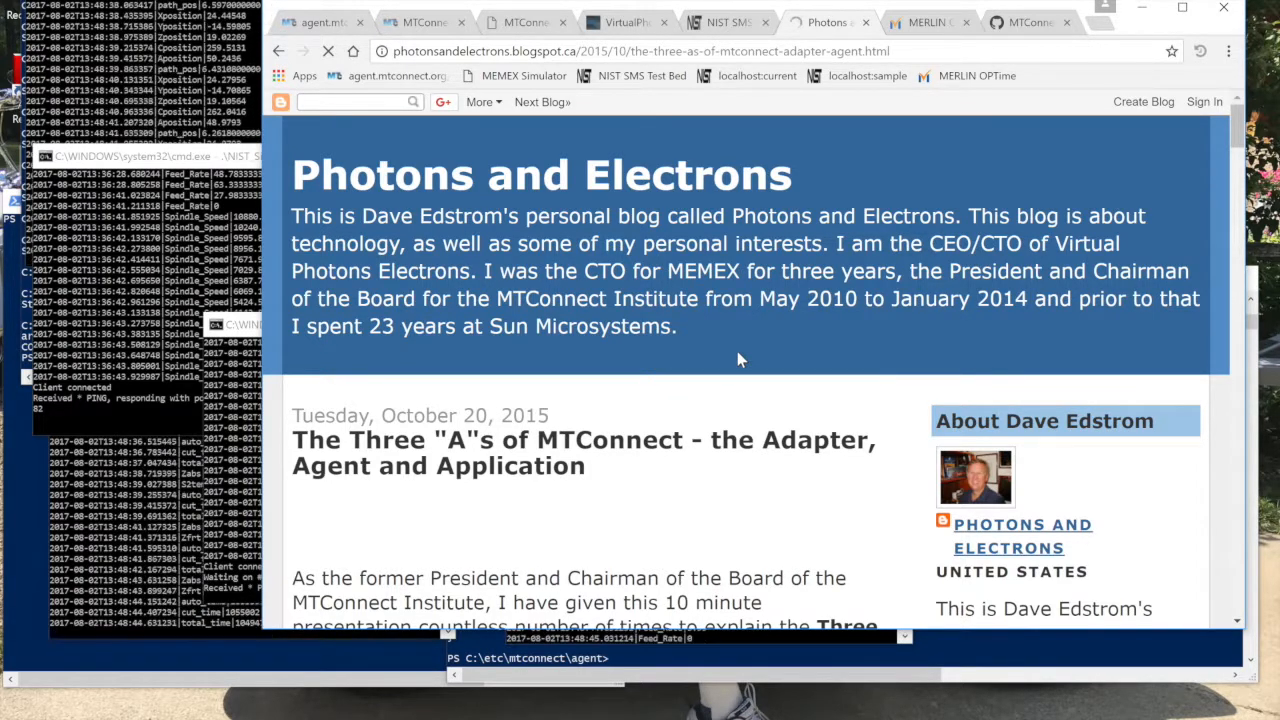
Switch to the Virtual Photons Electrons site showing Dave Edstrom as CEO/CTO.
left_click(625, 22)
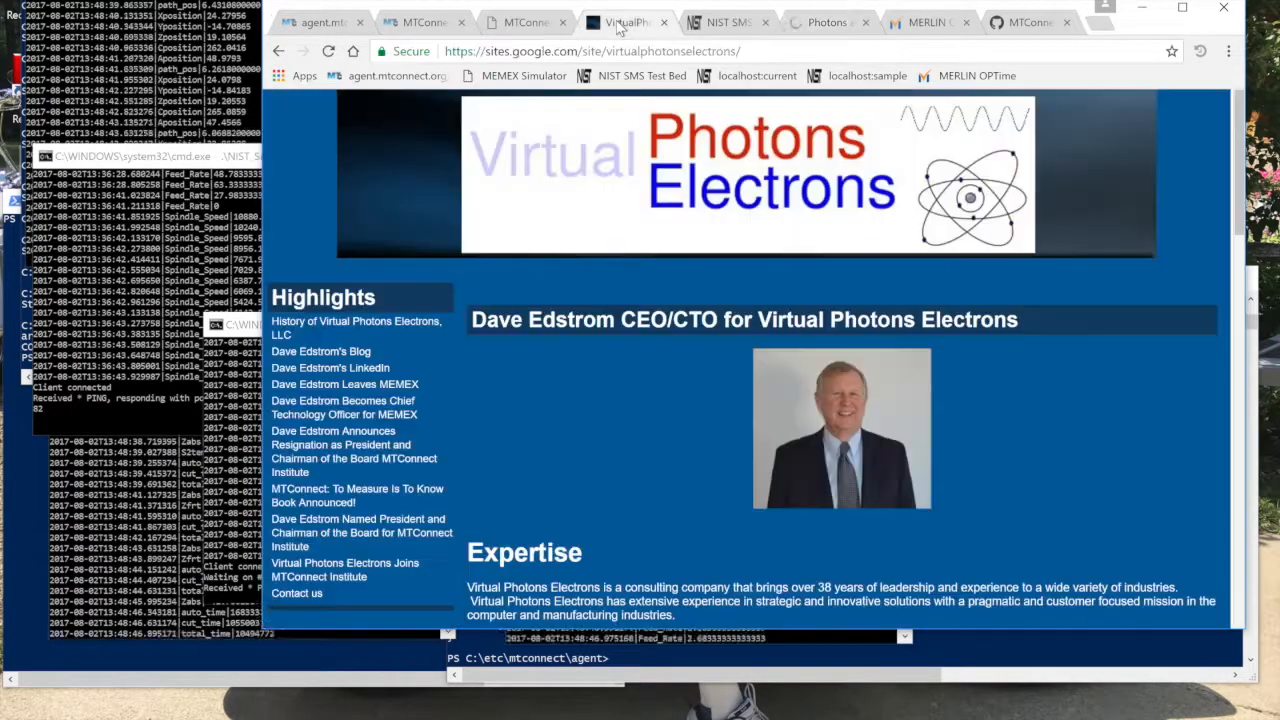